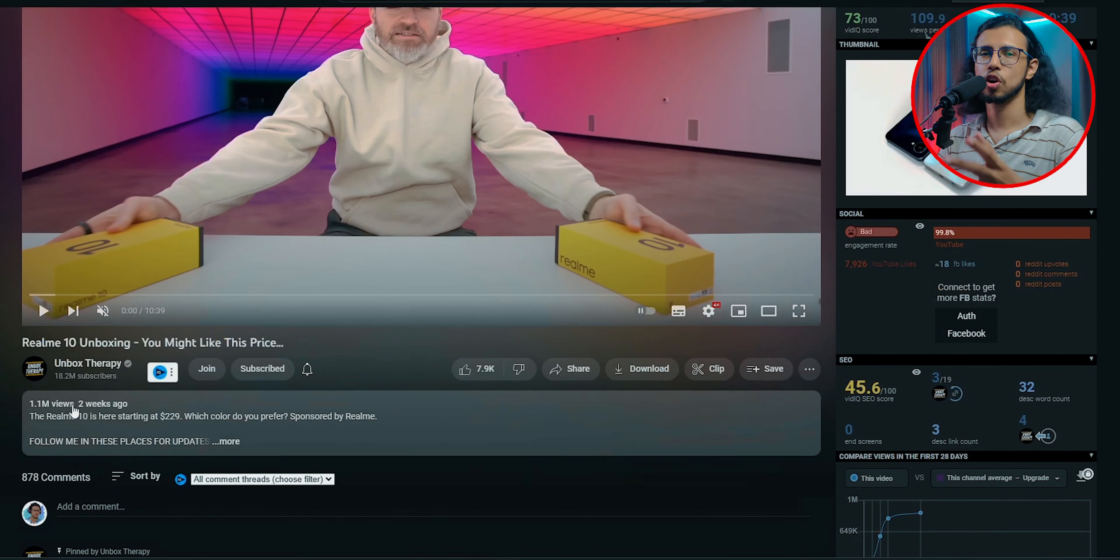
- Expand the first comment's reply thread to reveal the scam reply beneath it
scroll(down, 3)
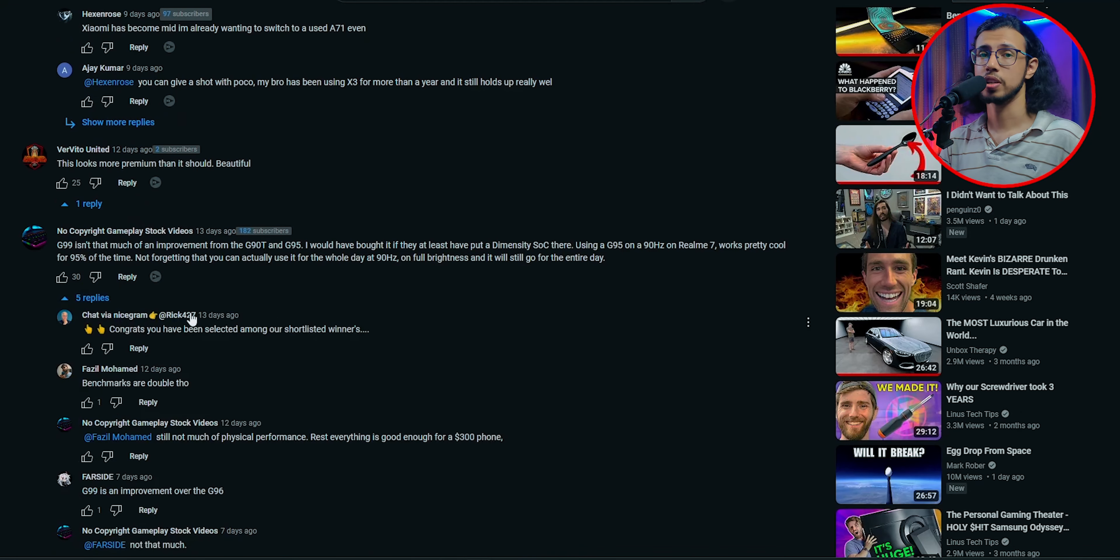
scroll(down, 3)
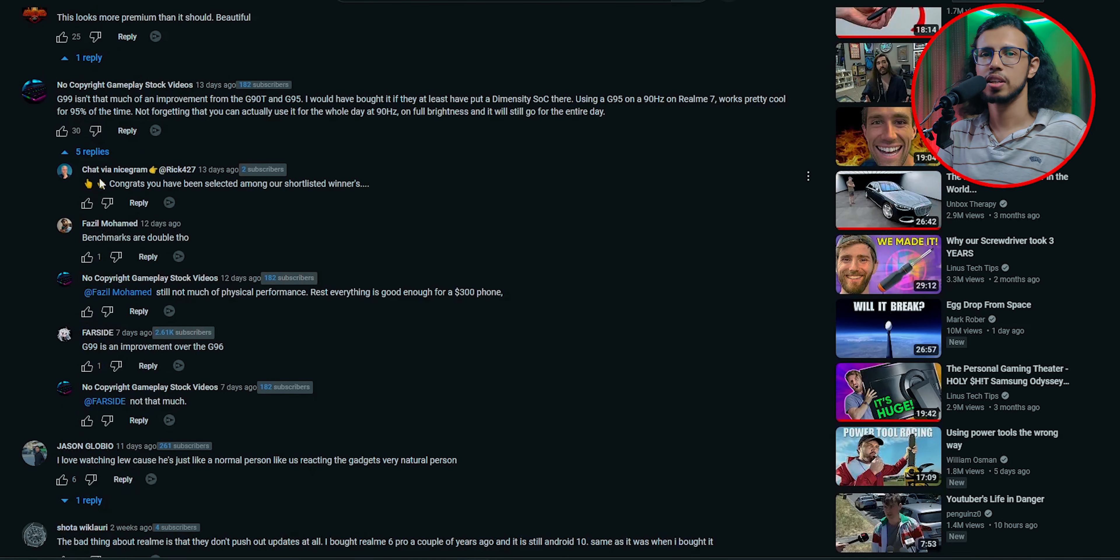
scroll(down, 3)
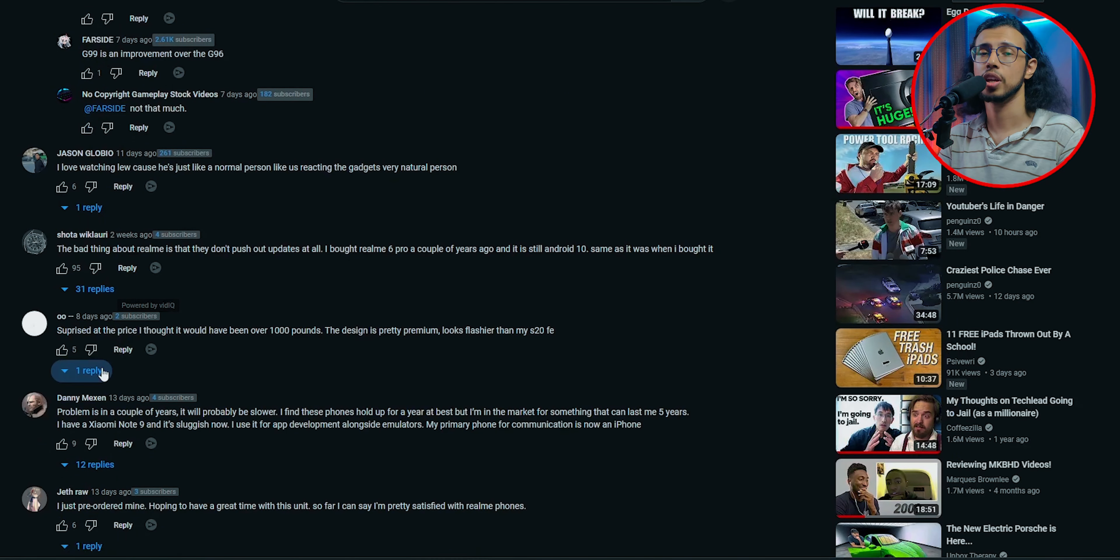
click(93, 289)
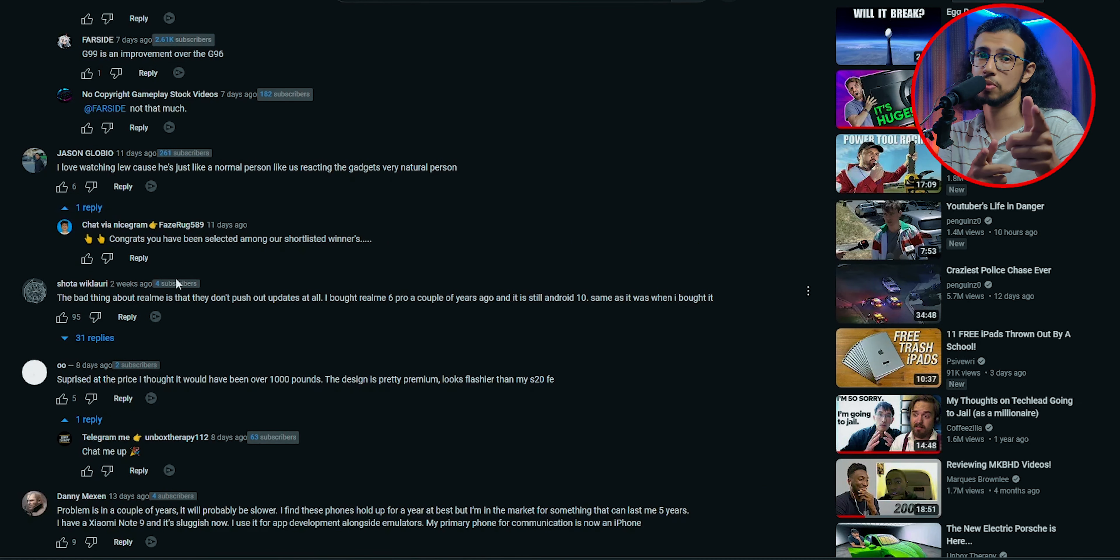
- Expand a second thread showing the scam 'you have been selected' winner message via Telegram
scroll(down, 3)
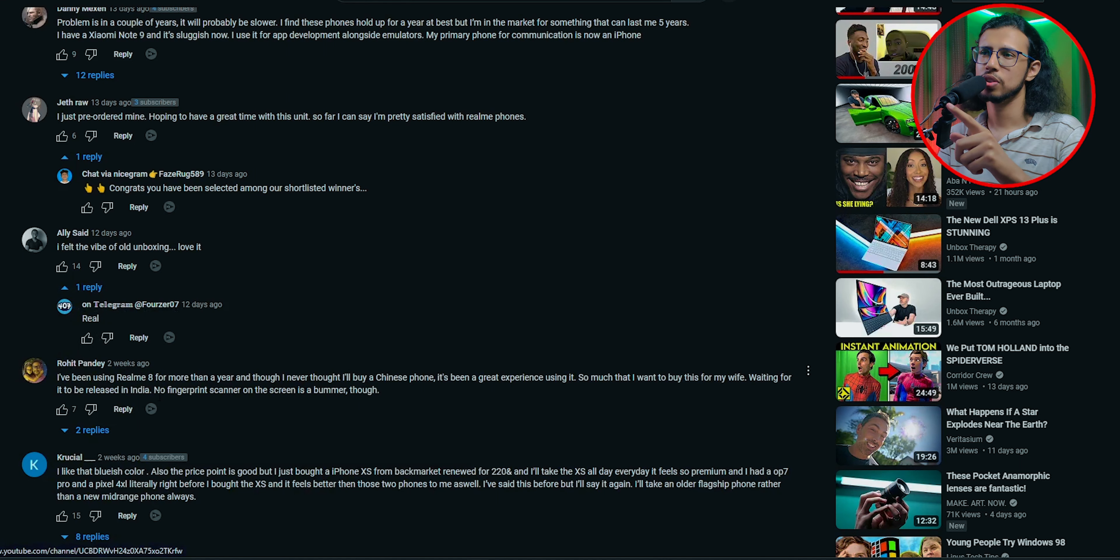
scroll(down, 3)
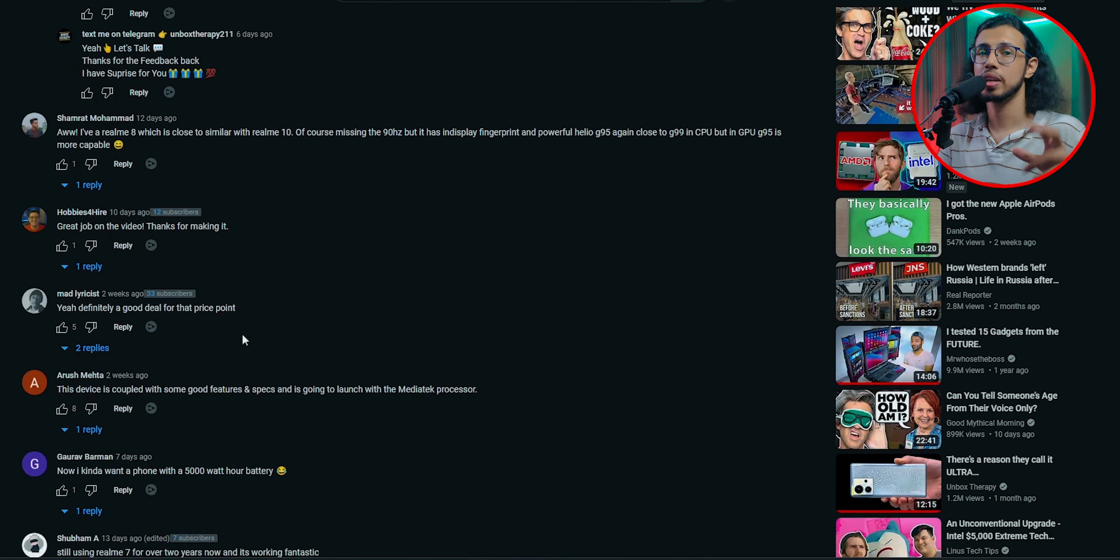
click(85, 347)
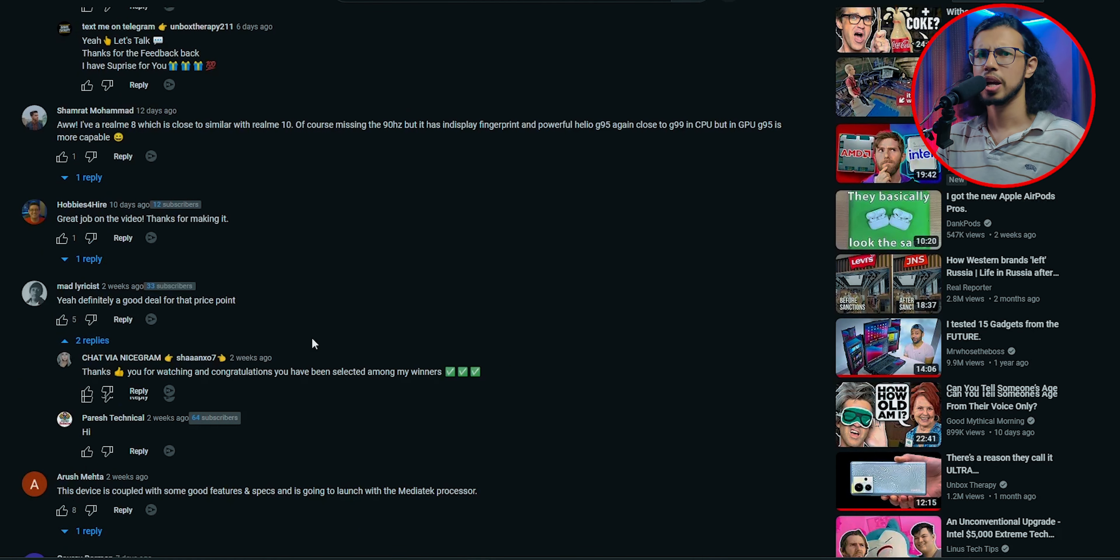
scroll(down, 3)
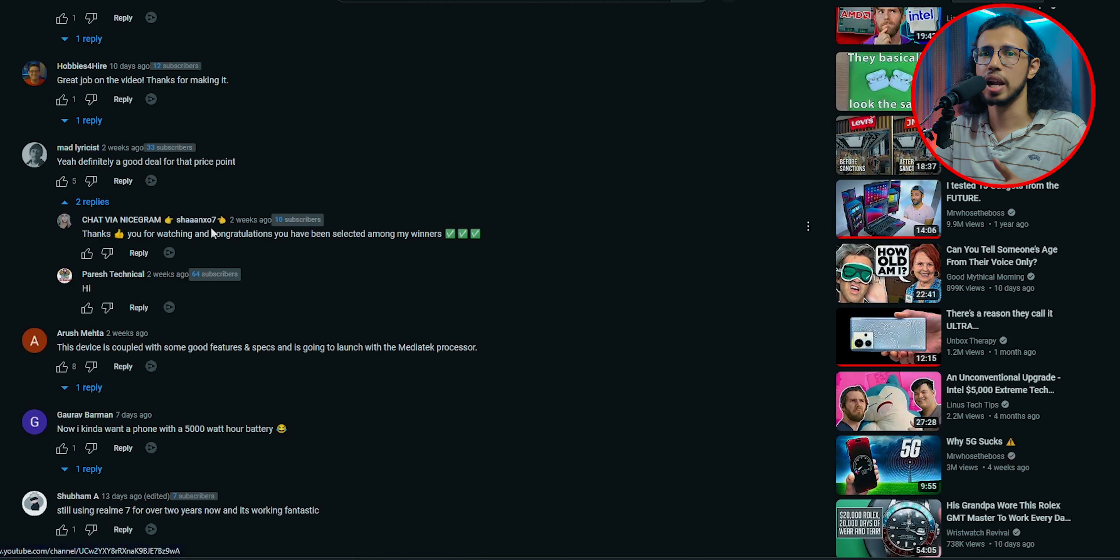
scroll(down, 3)
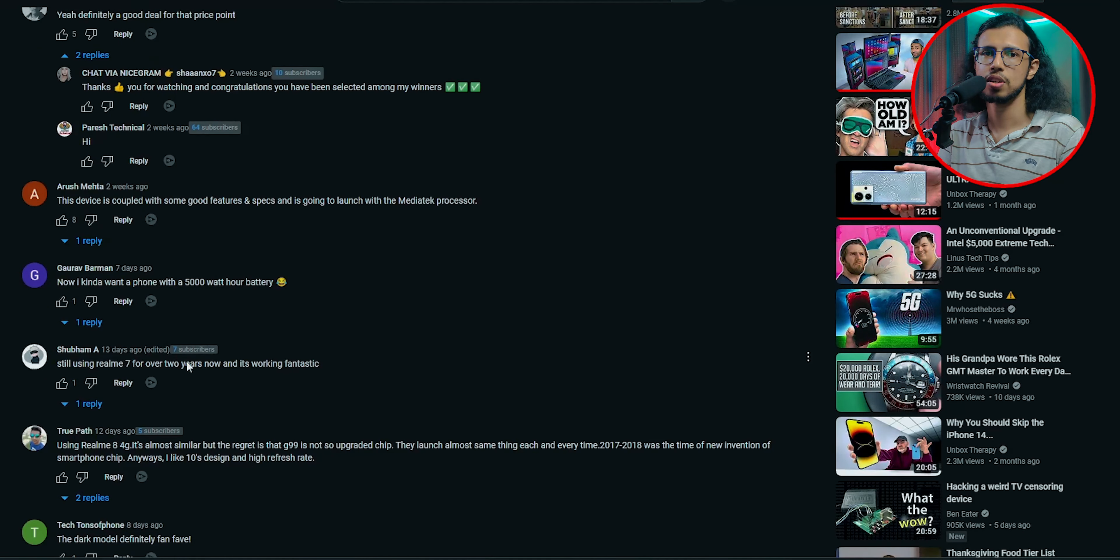
scroll(down, 3)
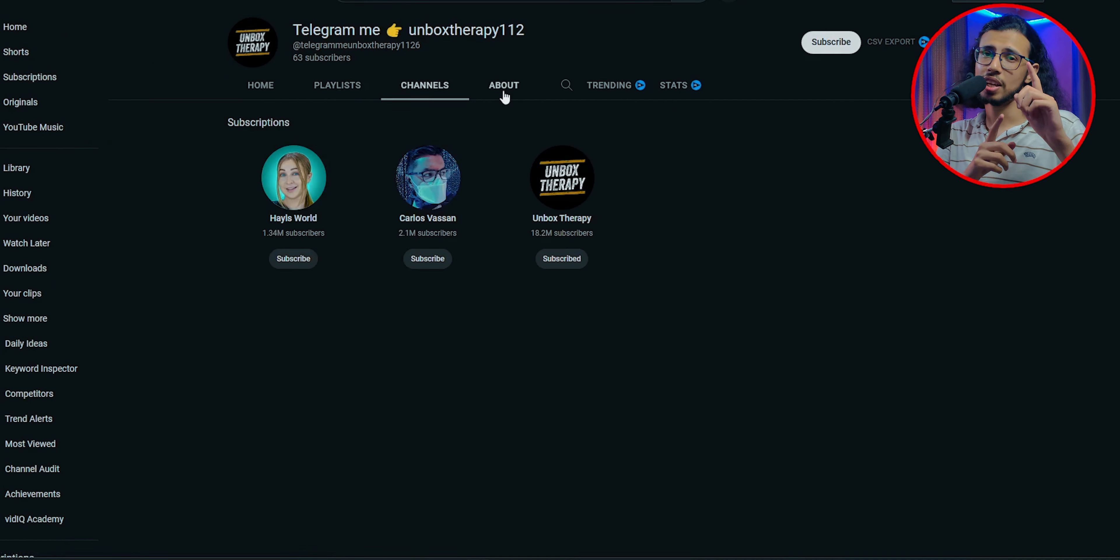
- View the scam commenter's channel About details
click(503, 85)
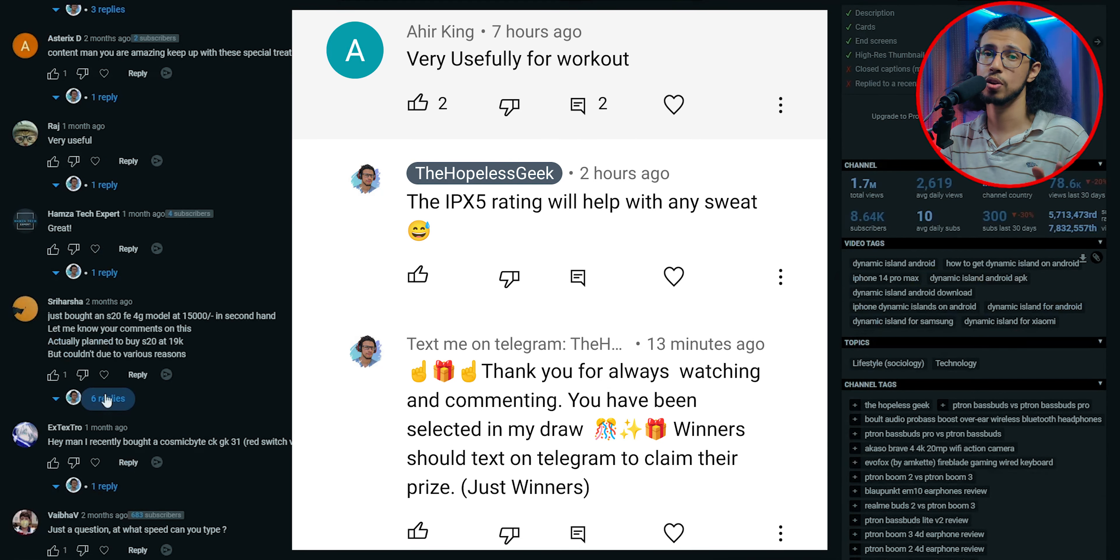
- Expand the six-reply purchase thread and the first comment's thread showing the creator's genuine reply
click(107, 398)
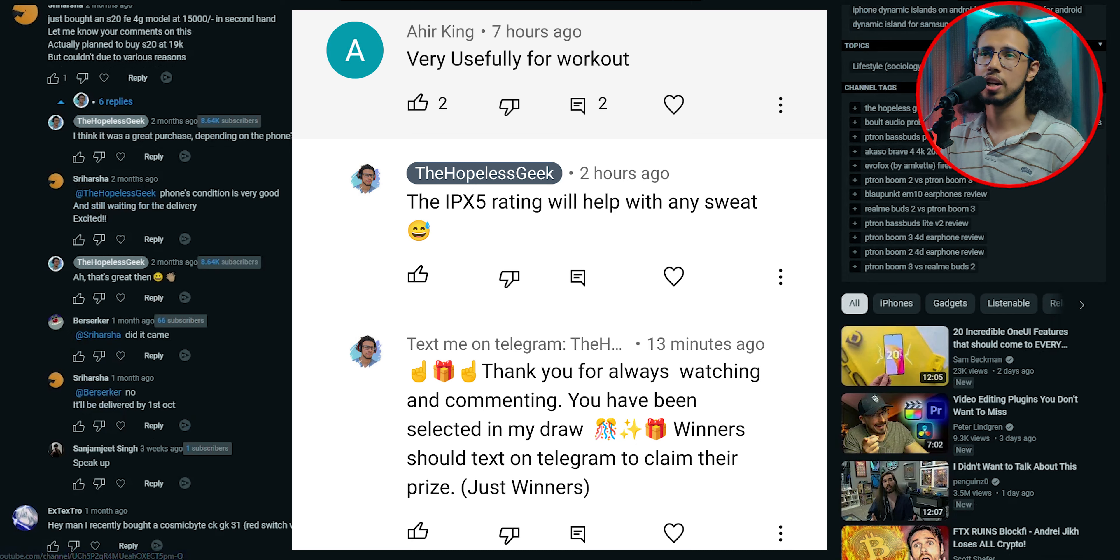
scroll(down, 3)
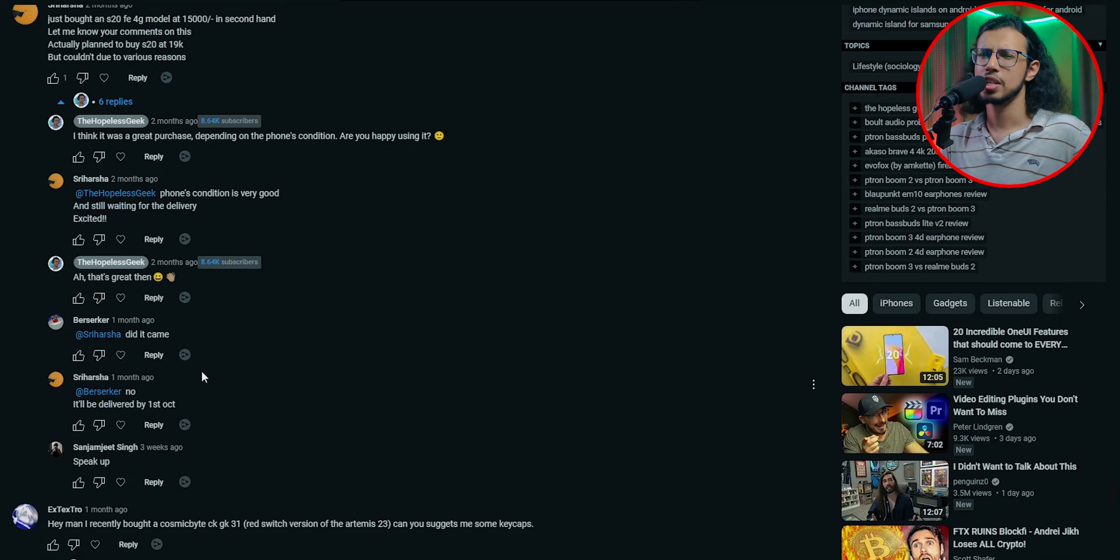
mouse_move(111, 261)
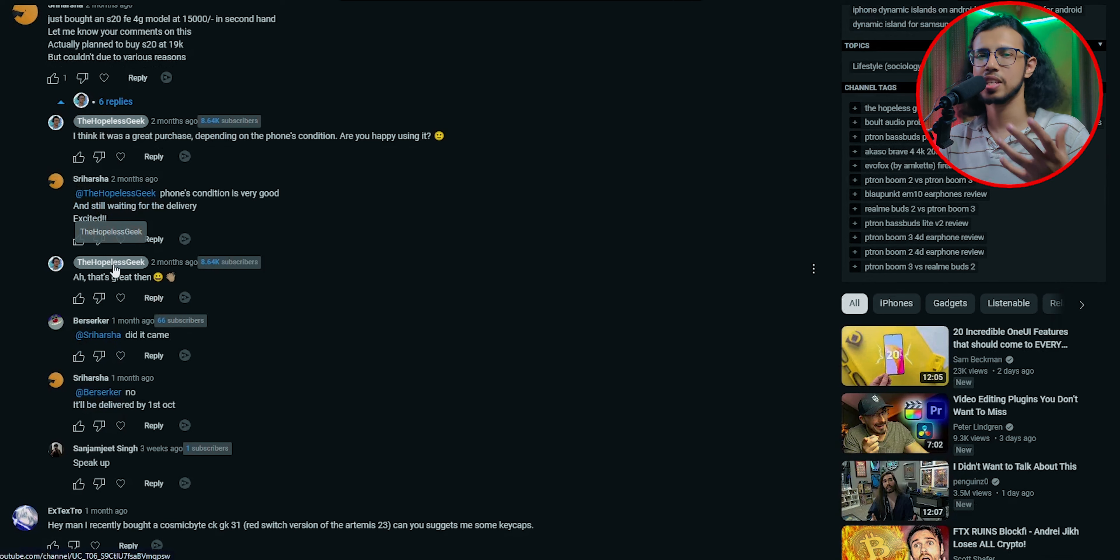
scroll(down, 3)
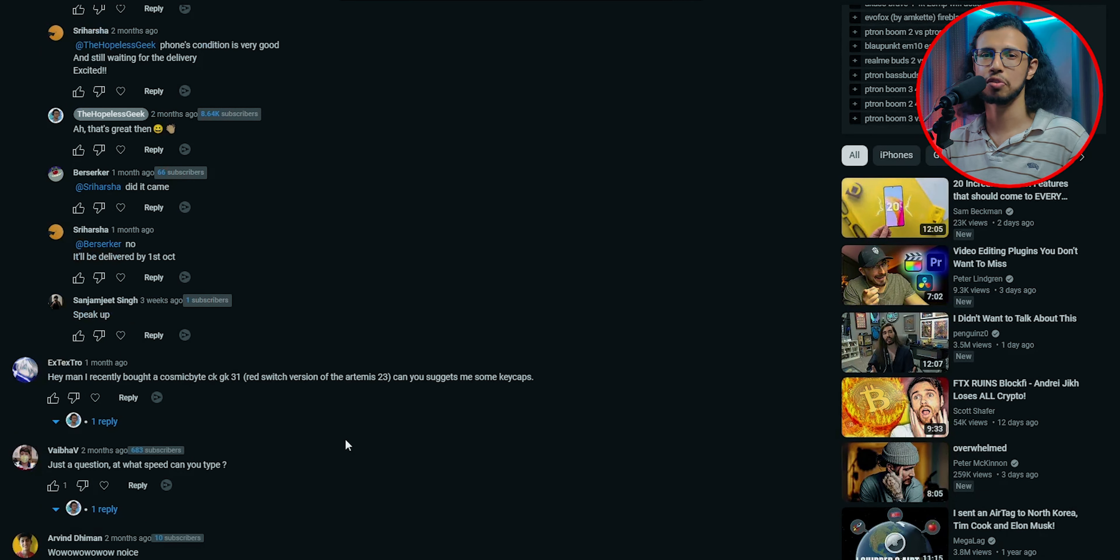
scroll(up, 3)
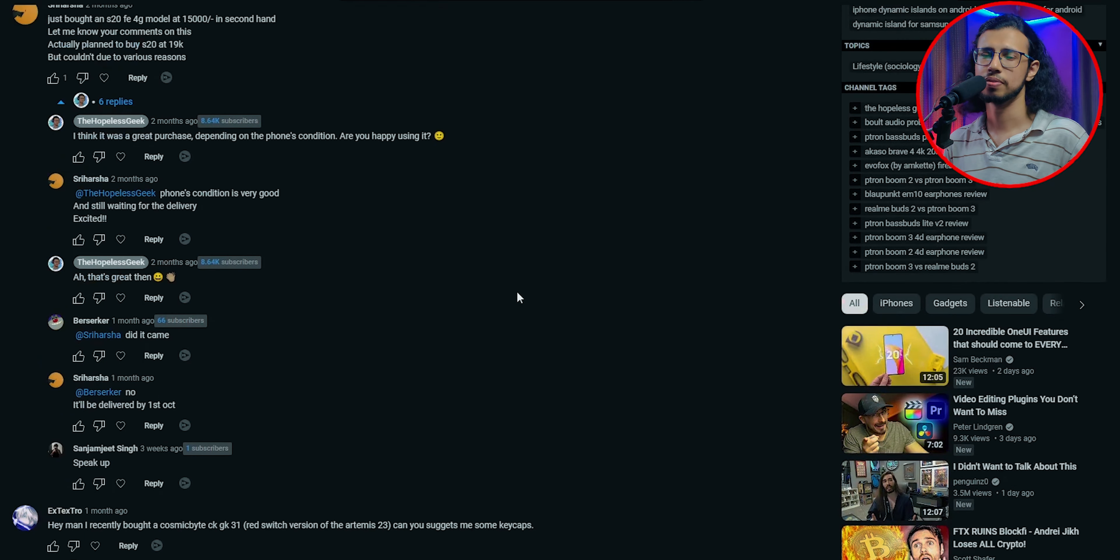
scroll(up, 3)
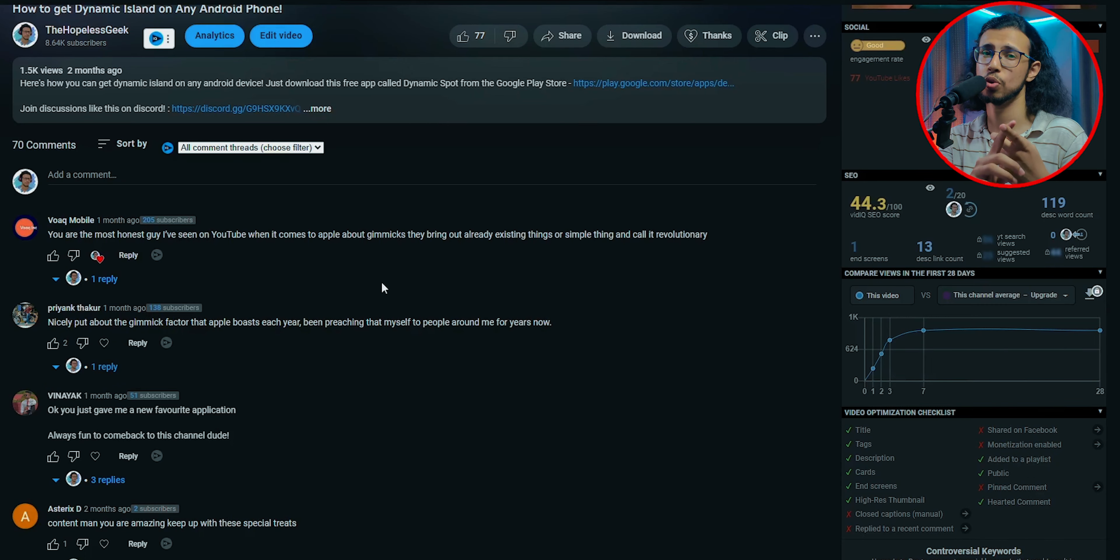
scroll(down, 3)
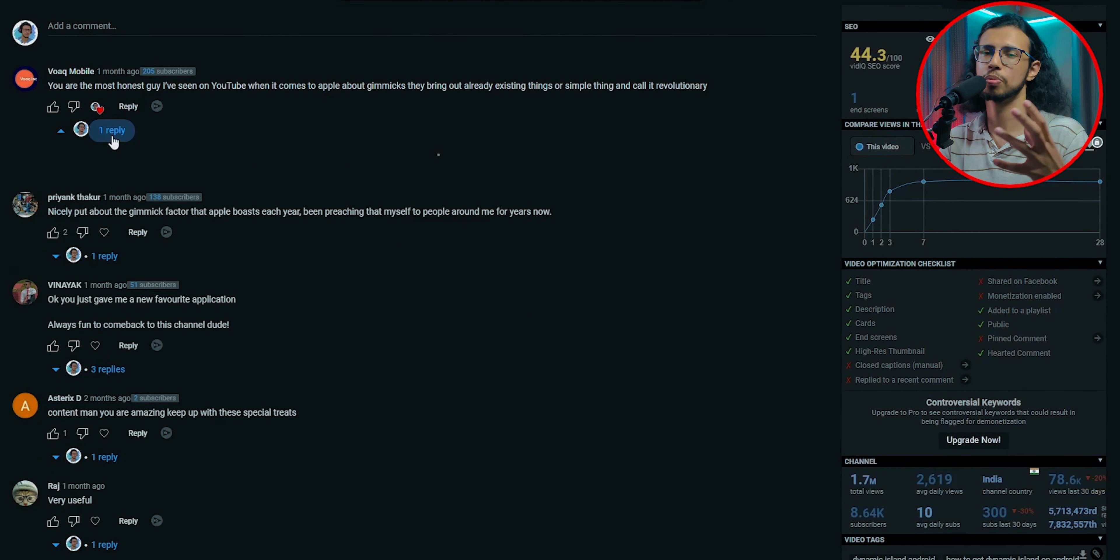
click(112, 130)
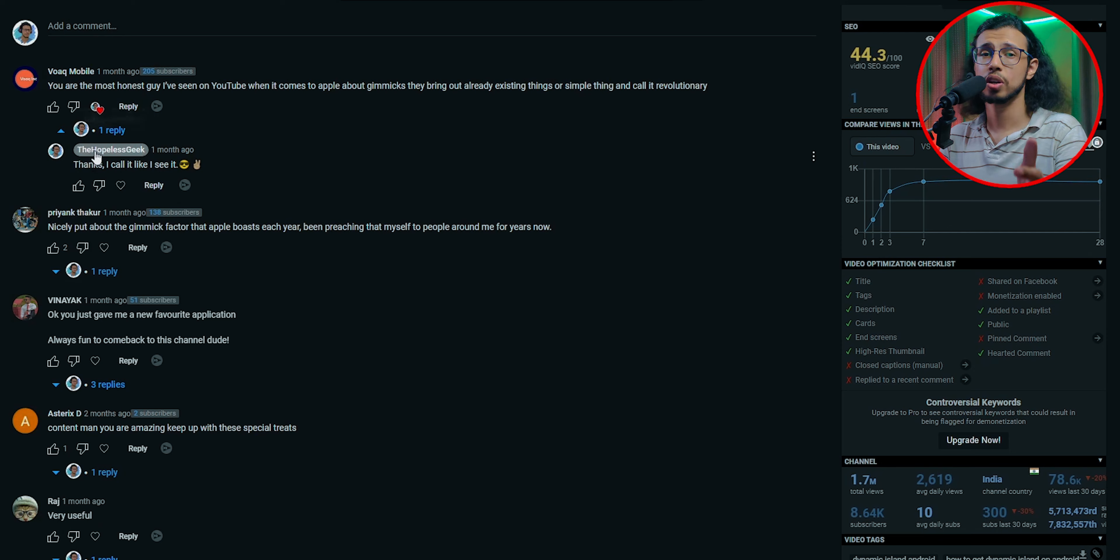
mouse_move(111, 149)
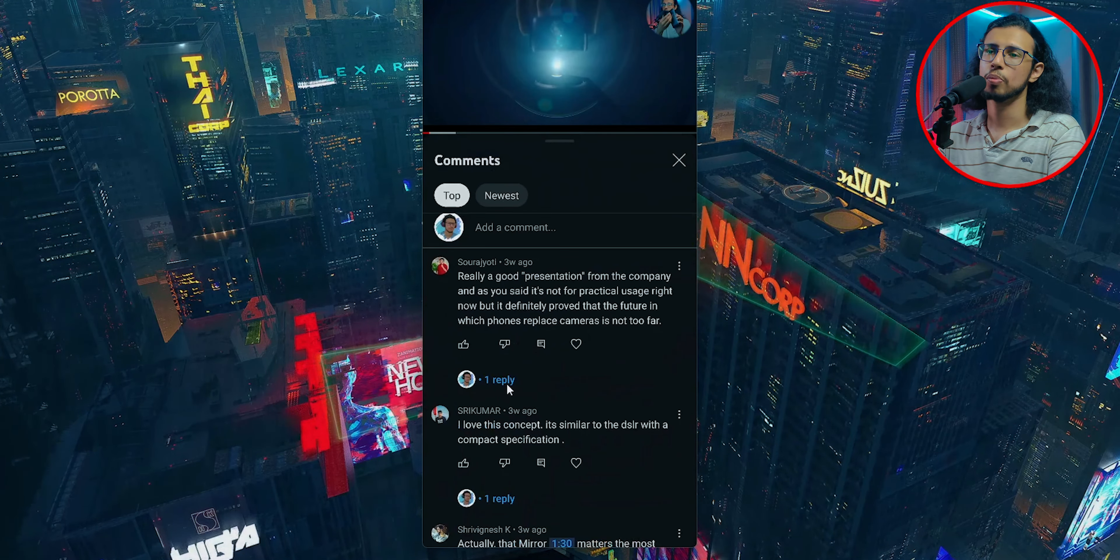
click(499, 379)
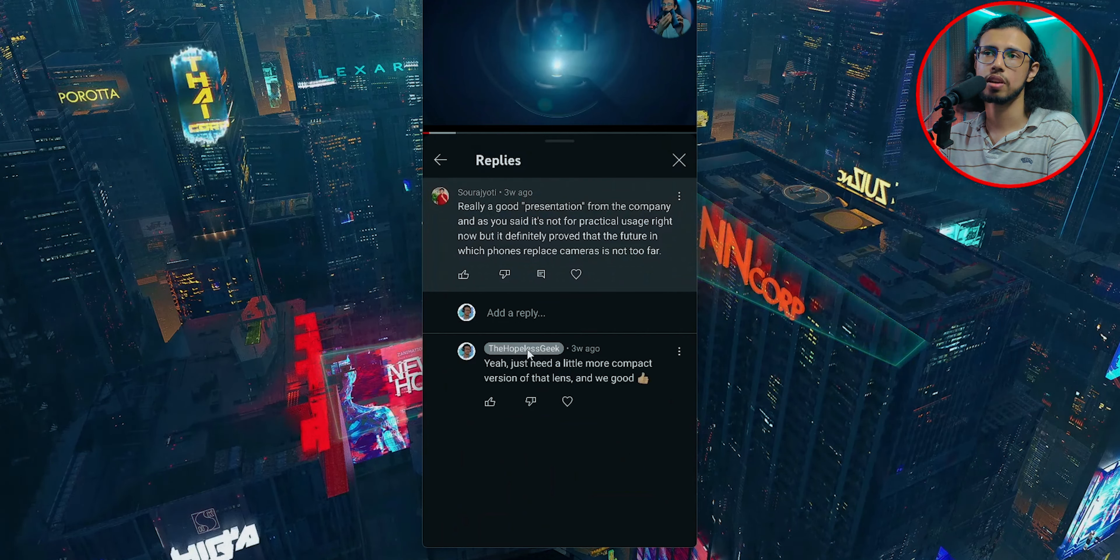
click(439, 160)
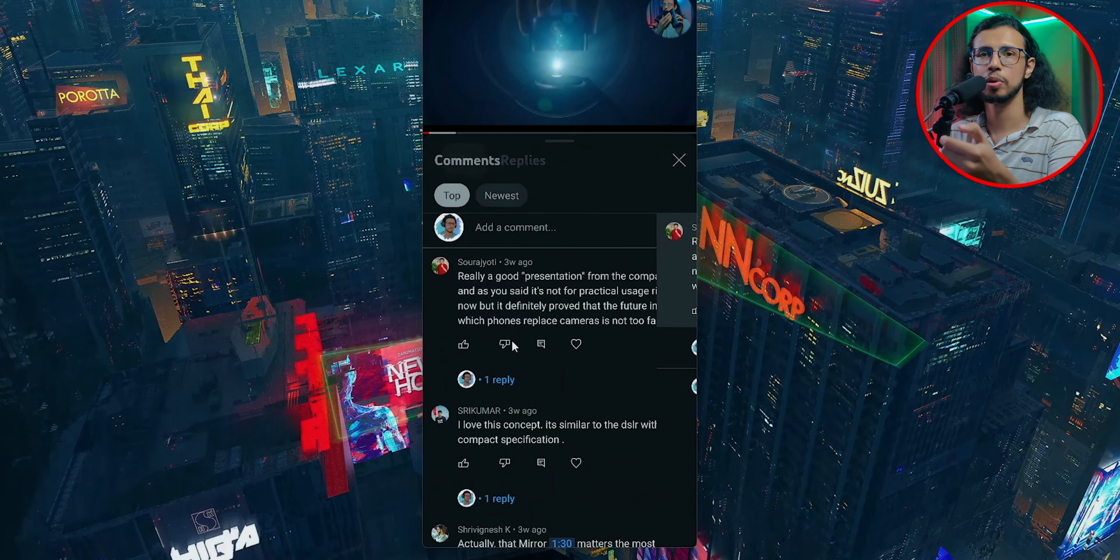
click(498, 379)
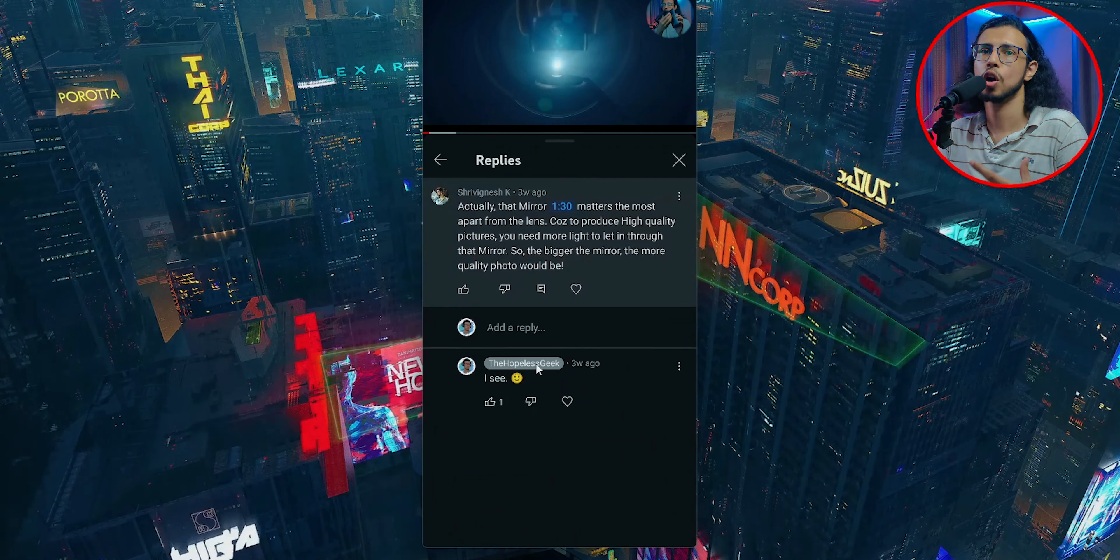
click(439, 160)
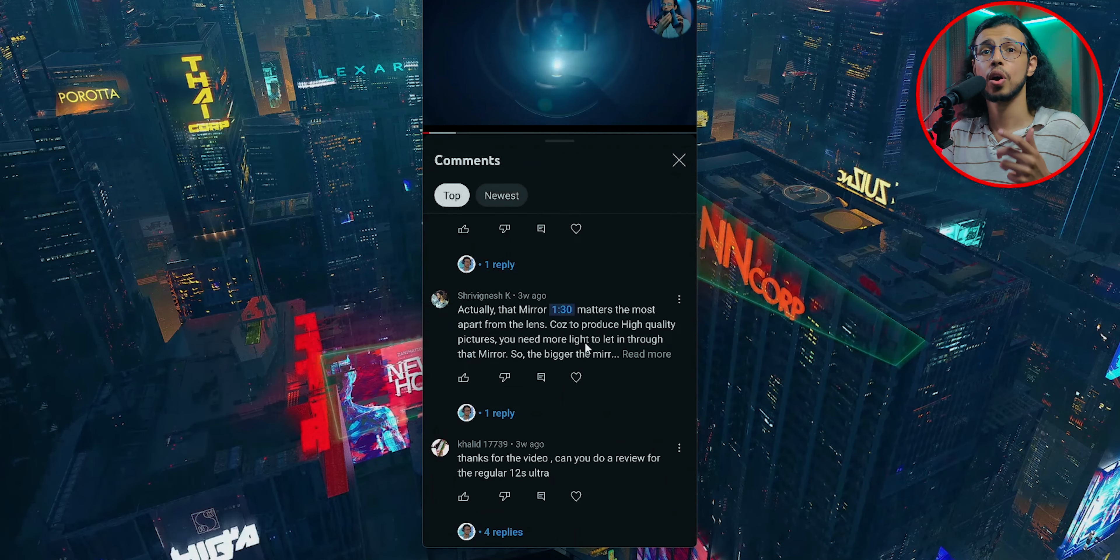
scroll(down, 3)
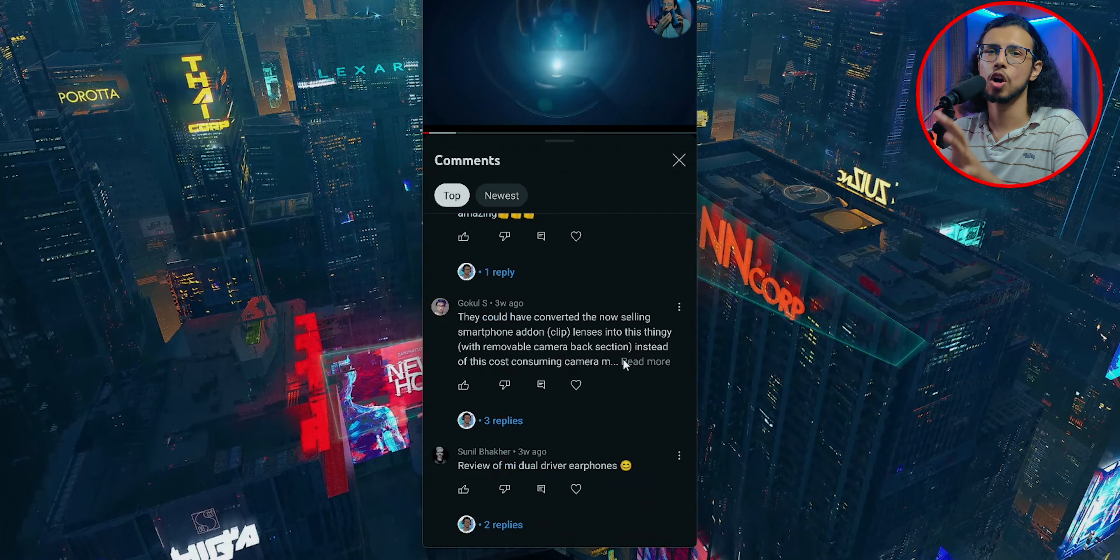
scroll(down, 3)
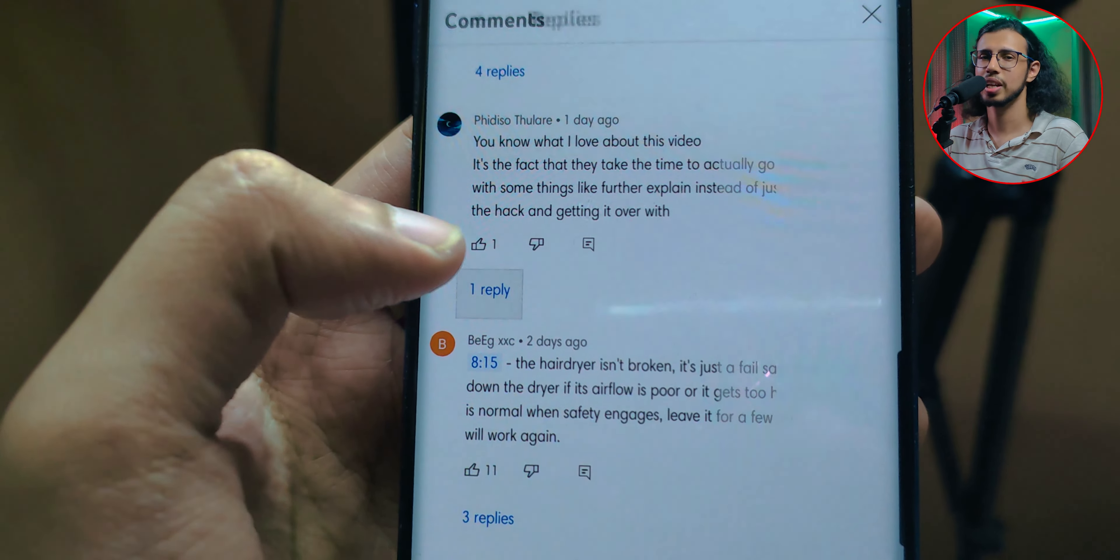
scroll(down, 3)
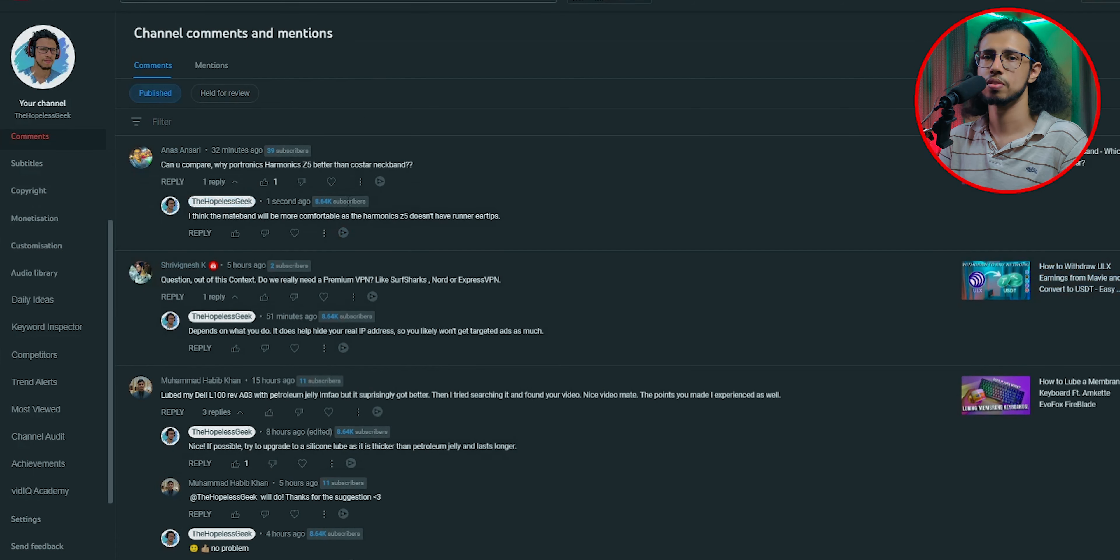
mouse_move(26, 518)
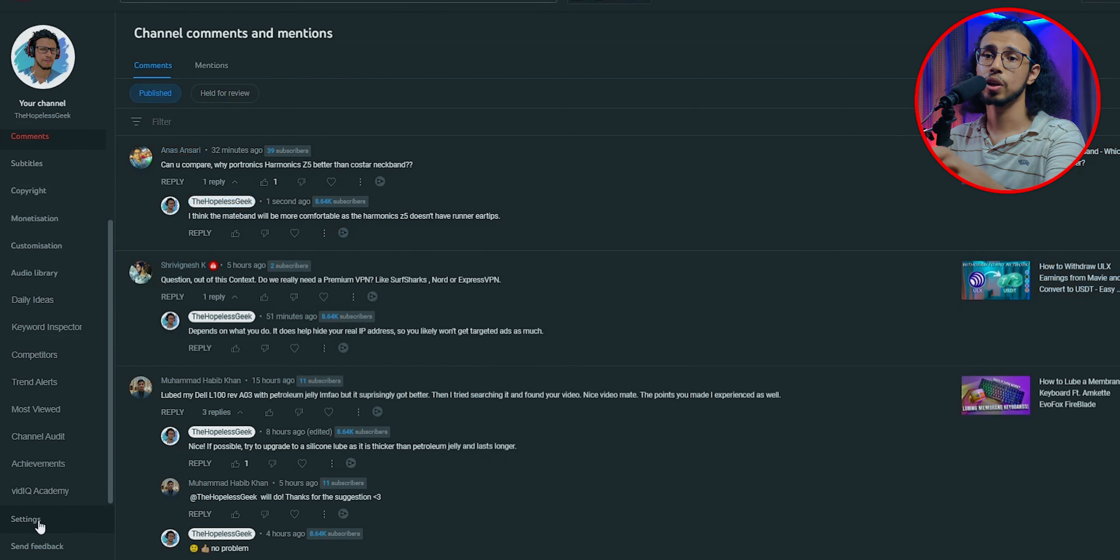
click(25, 519)
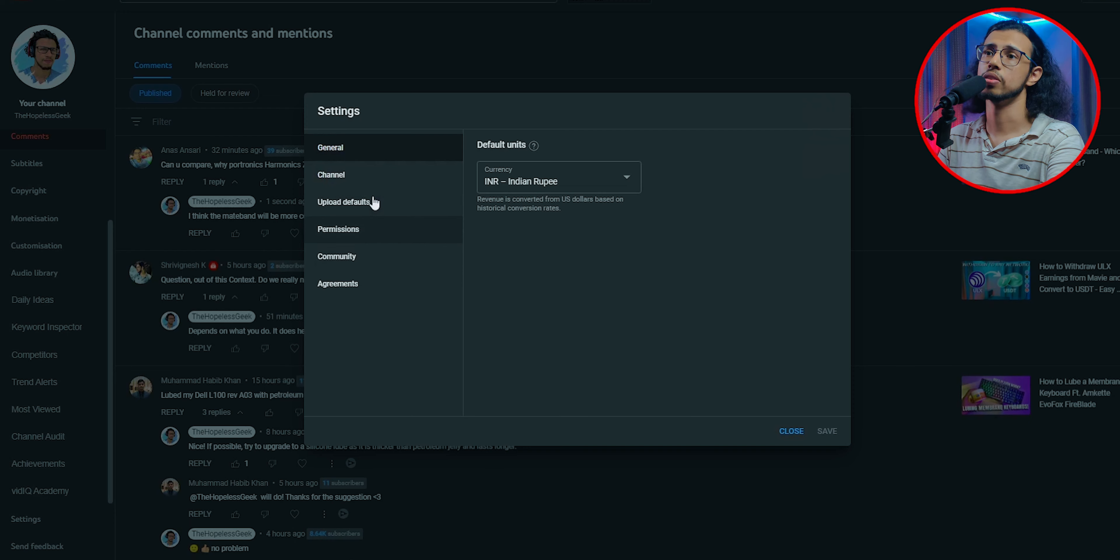
mouse_move(354, 263)
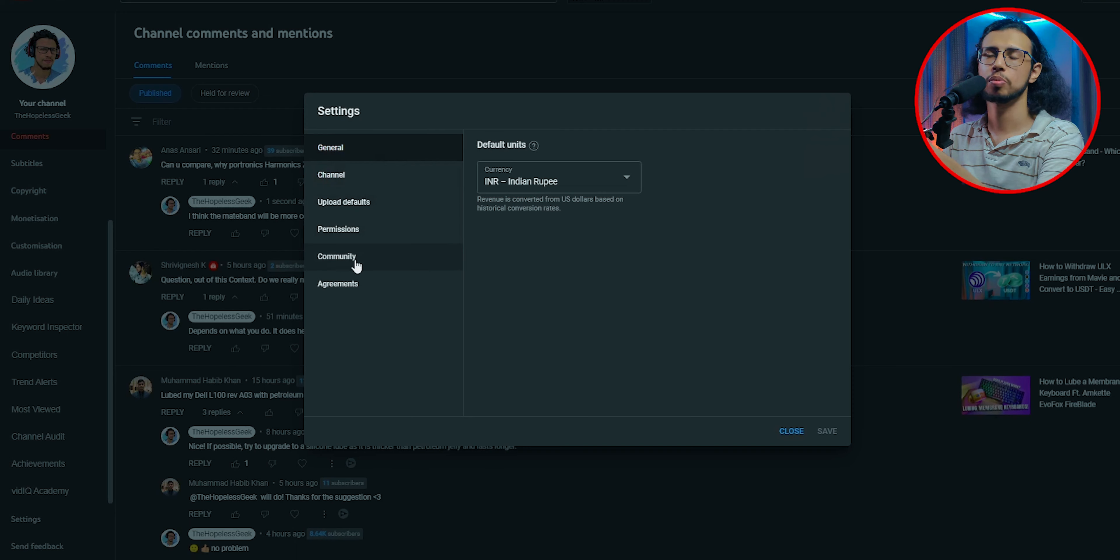
click(336, 257)
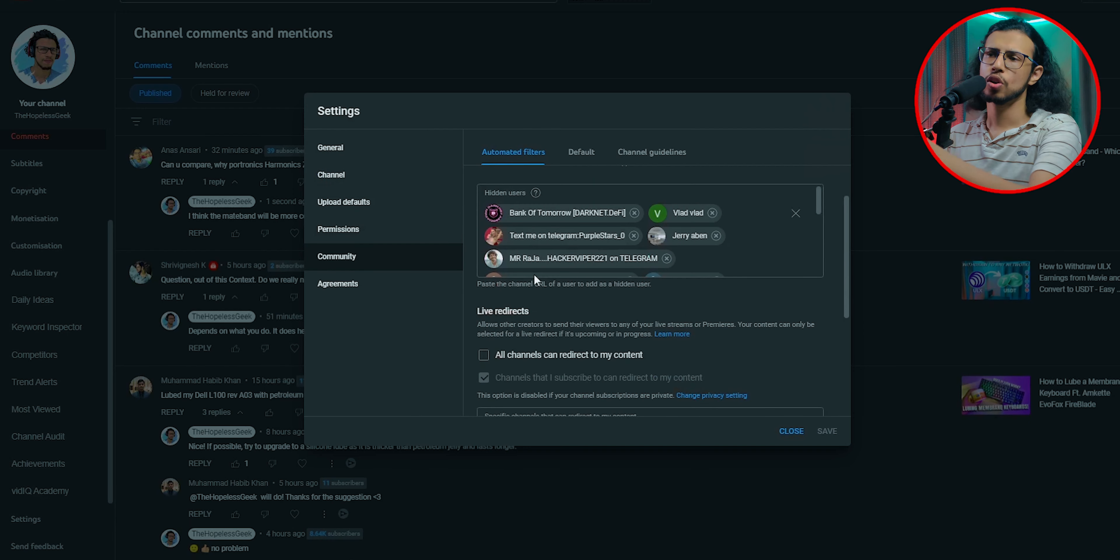
scroll(down, 3)
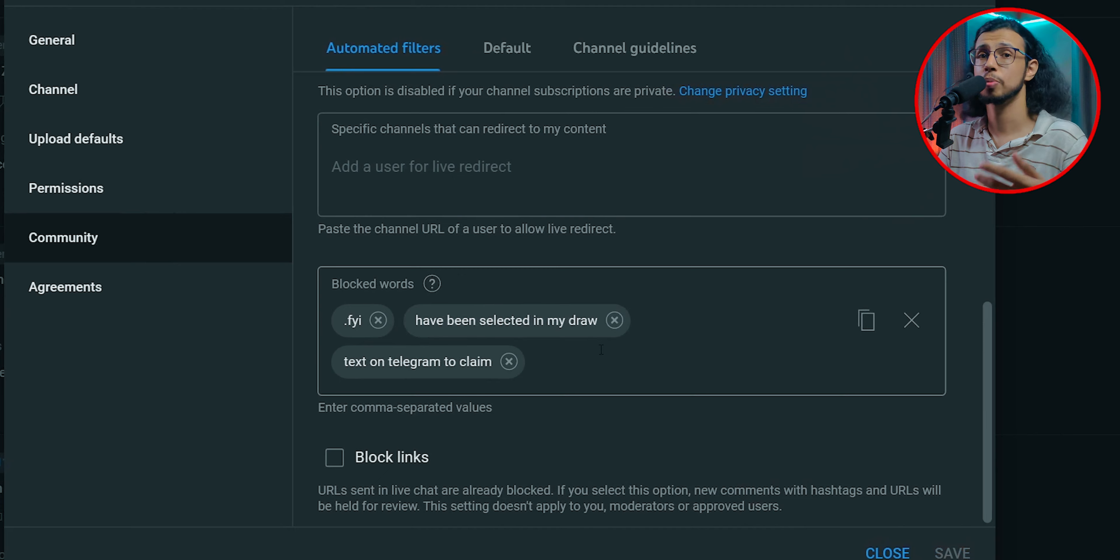
mouse_move(416, 337)
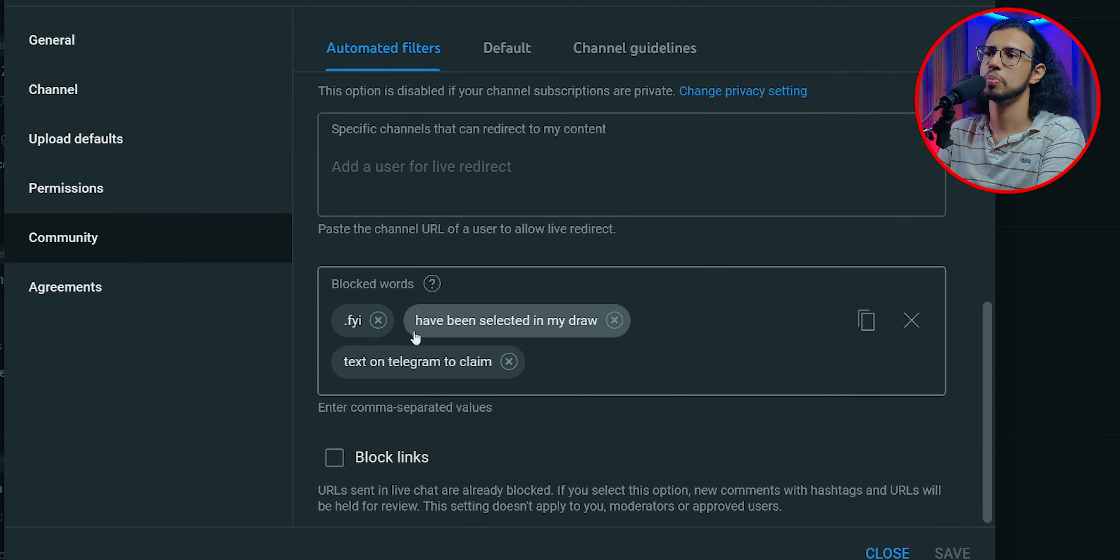
mouse_move(578, 336)
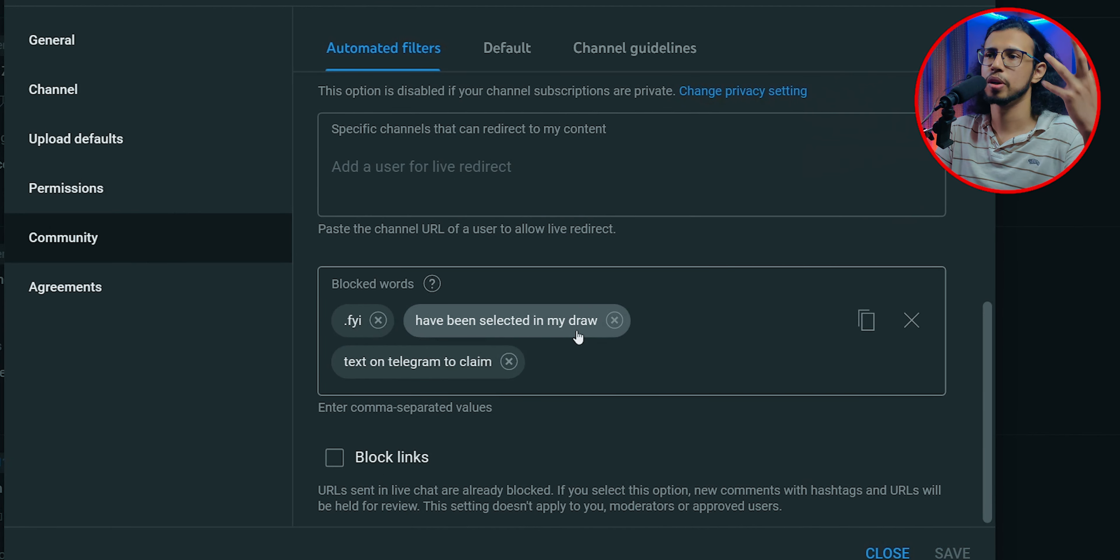
mouse_move(484, 378)
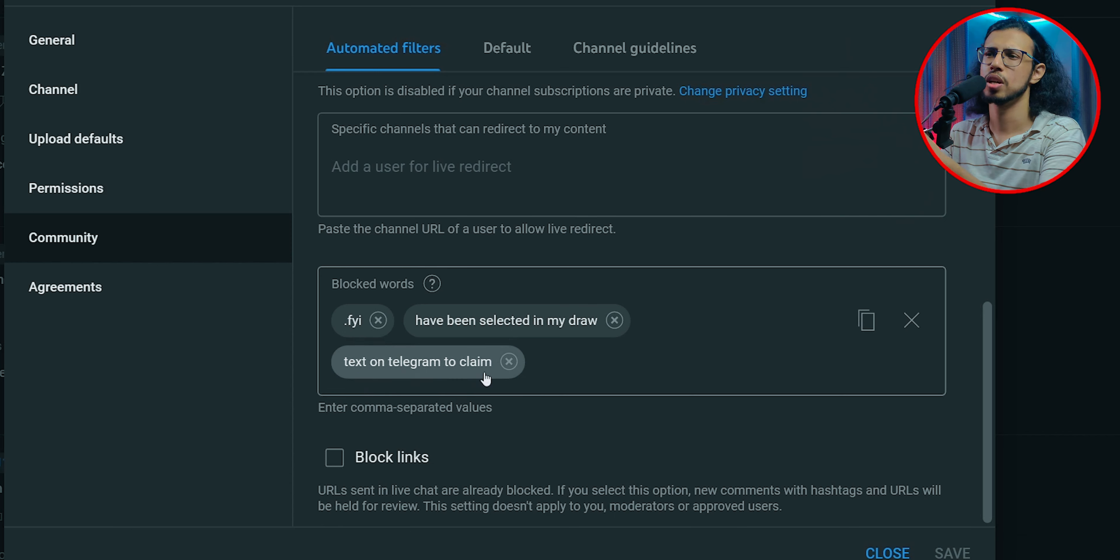
- Add 'add more common spam messages here' as a fourth entry in the Blocked words box
click(643, 361)
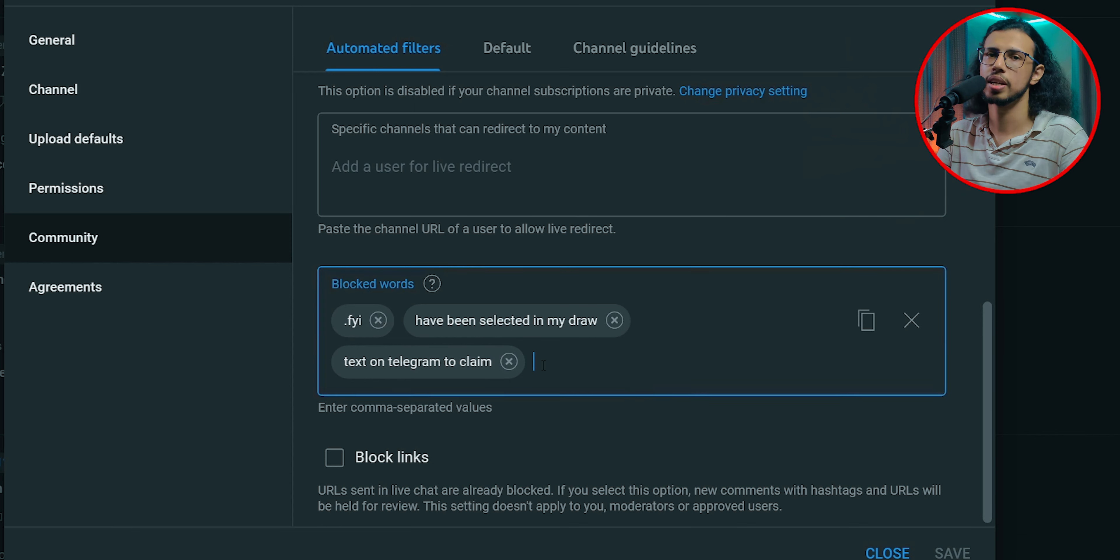
text(add mor)
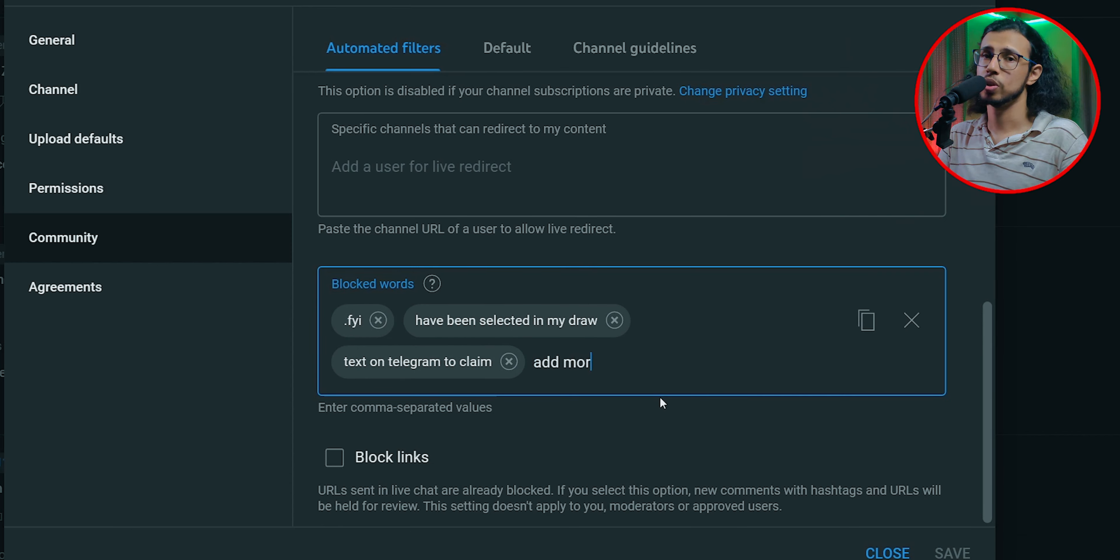
text(e common sa)
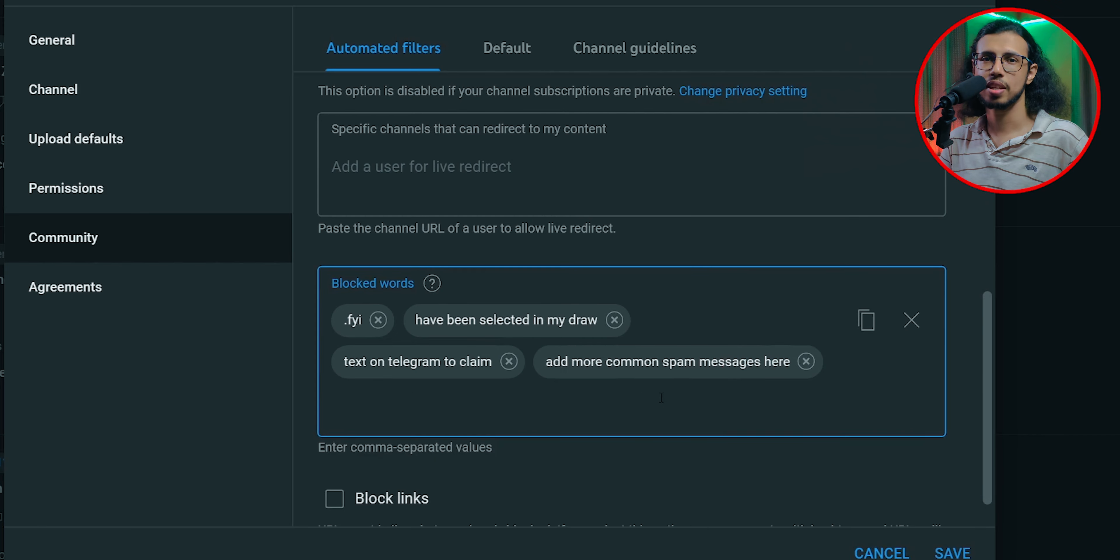
mouse_move(741, 461)
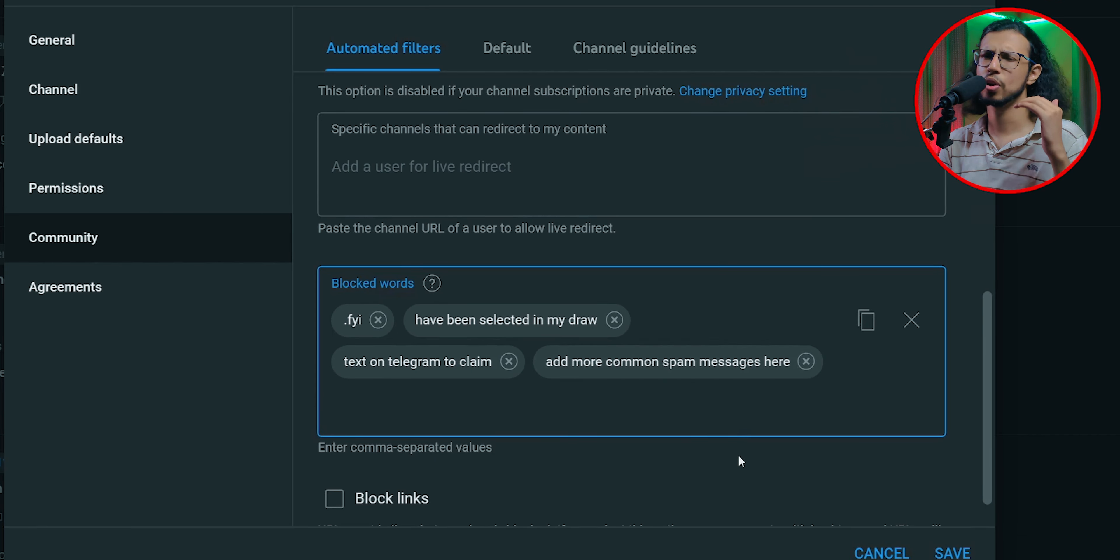
scroll(down, 3)
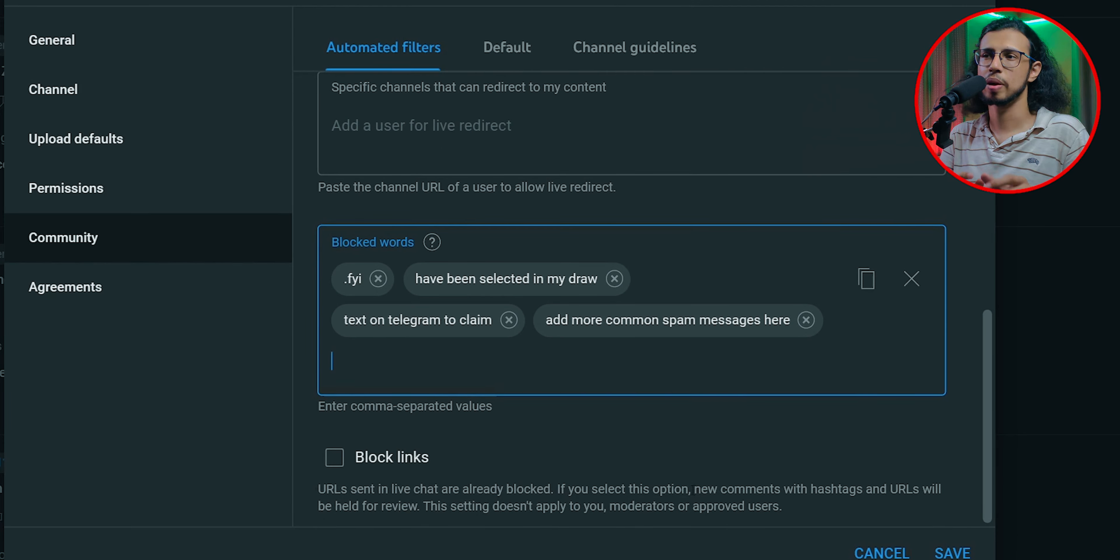
scroll(up, 3)
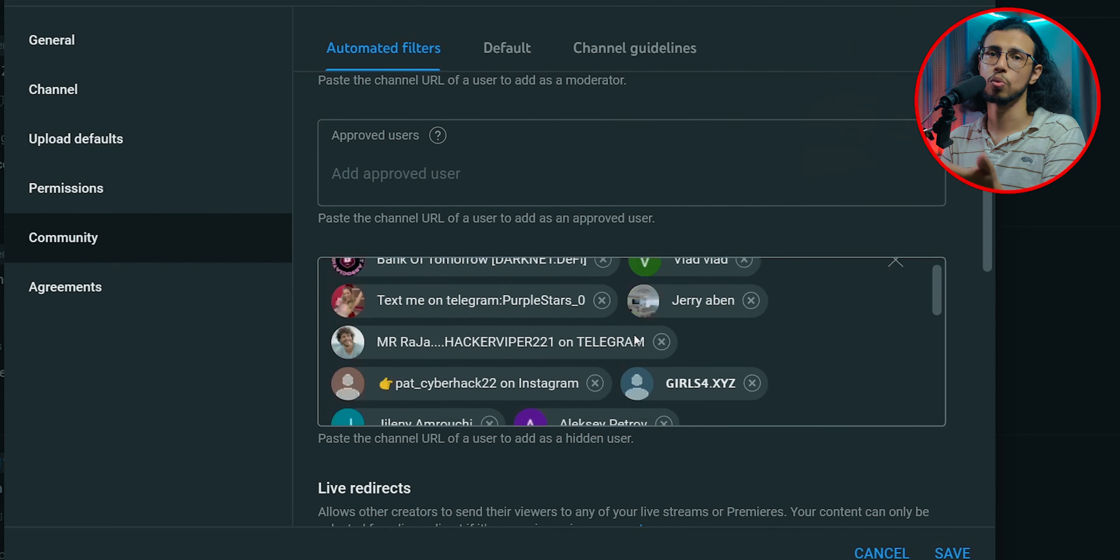
scroll(down, 3)
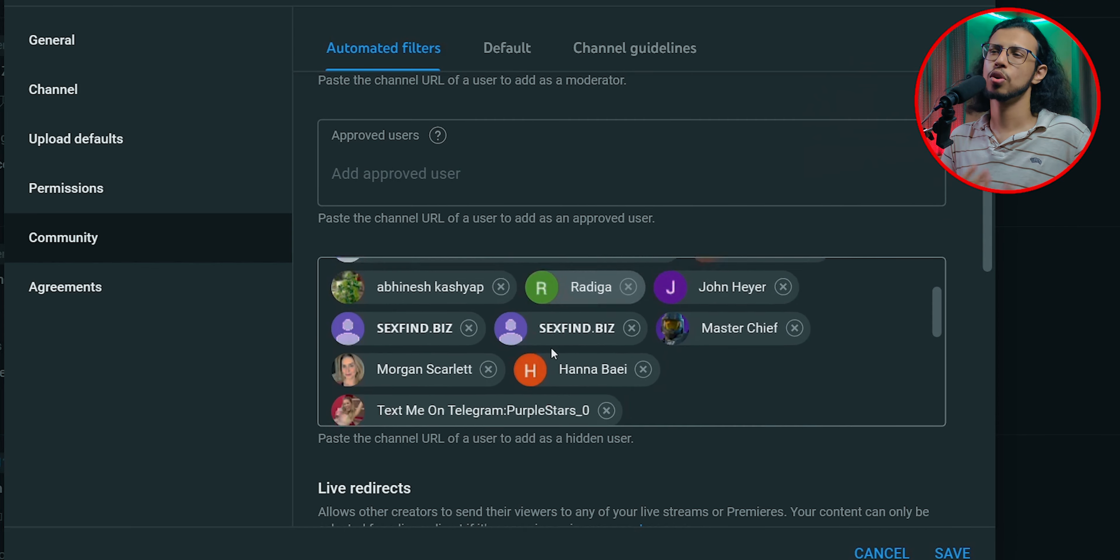
scroll(down, 3)
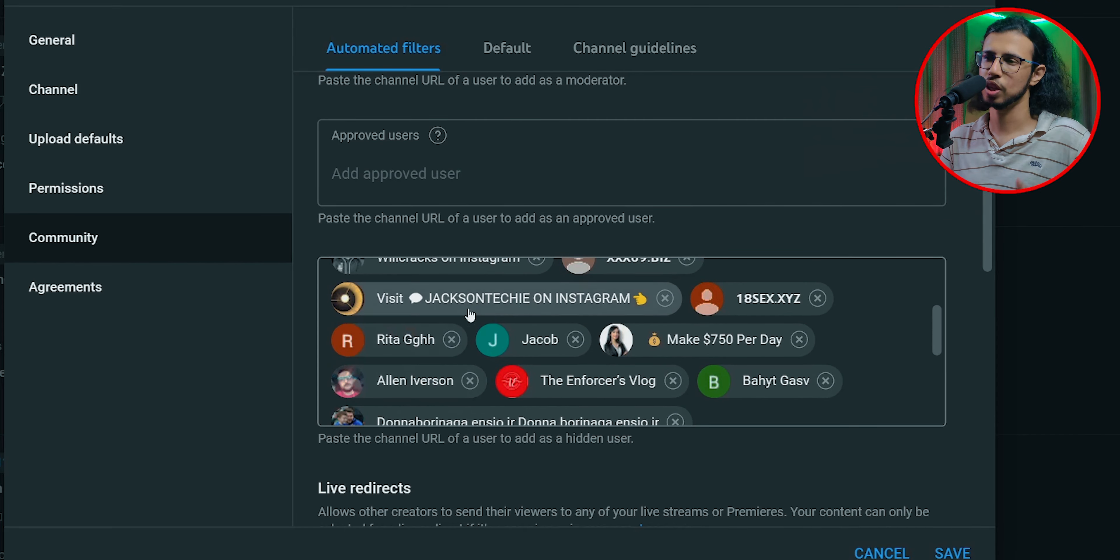
scroll(down, 3)
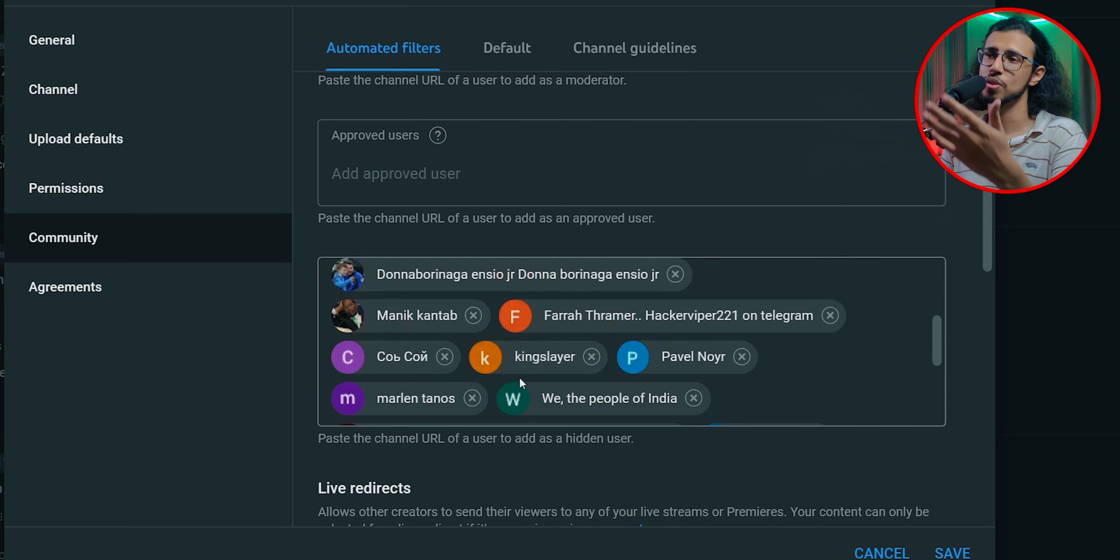
scroll(down, 3)
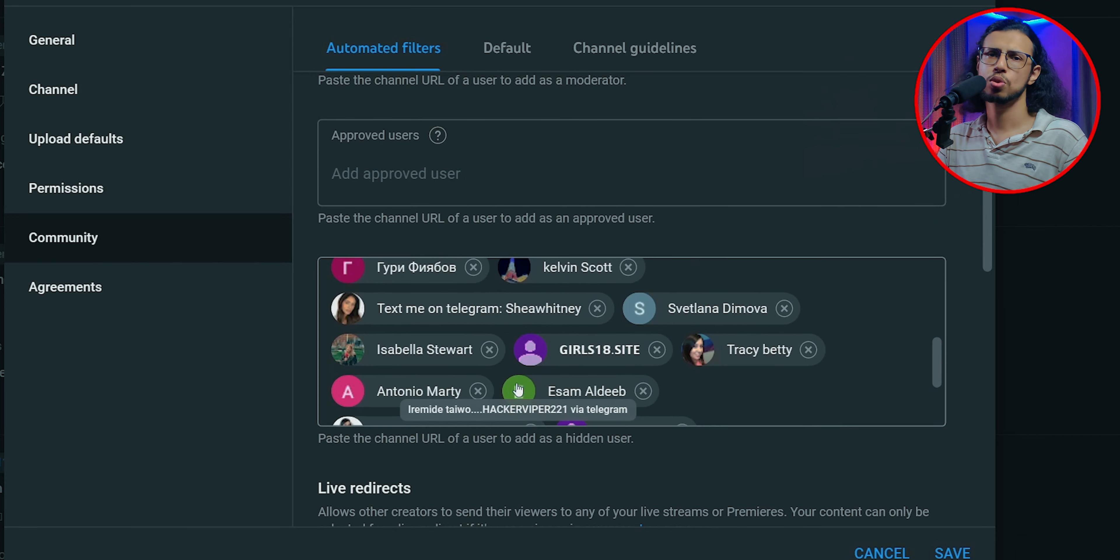
scroll(down, 3)
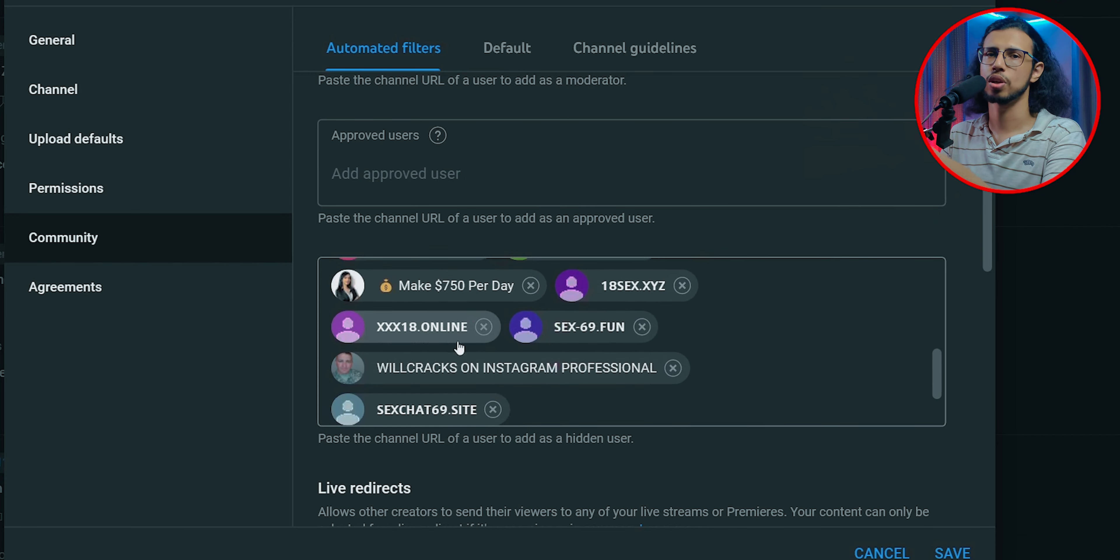
scroll(down, 3)
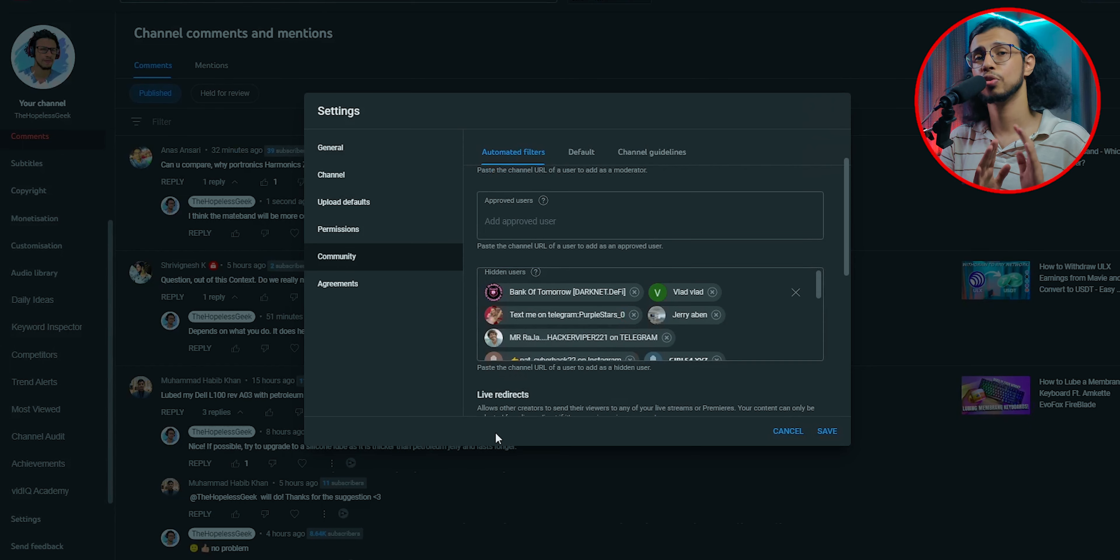
scroll(down, 3)
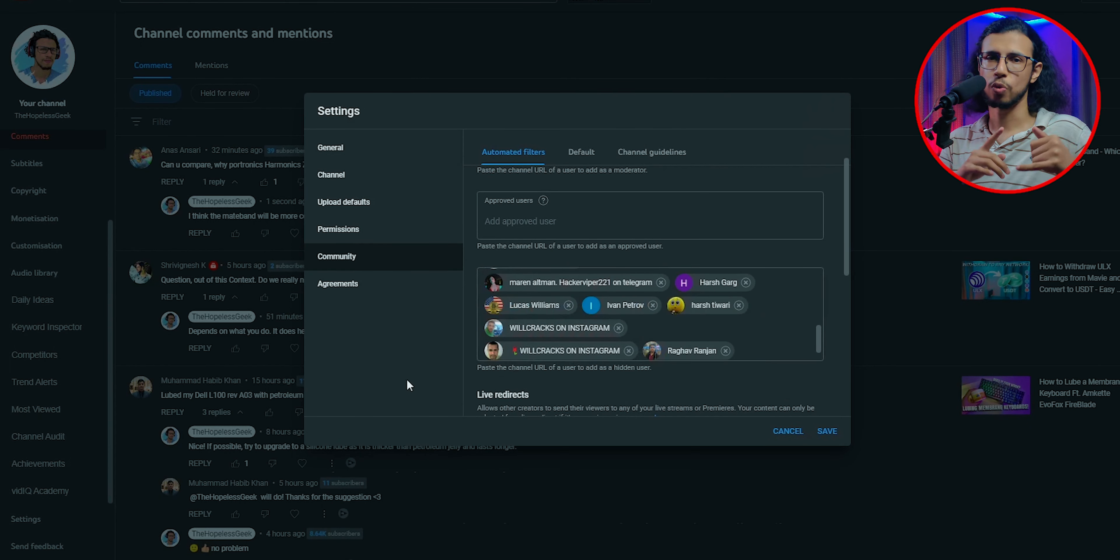
scroll(up, 3)
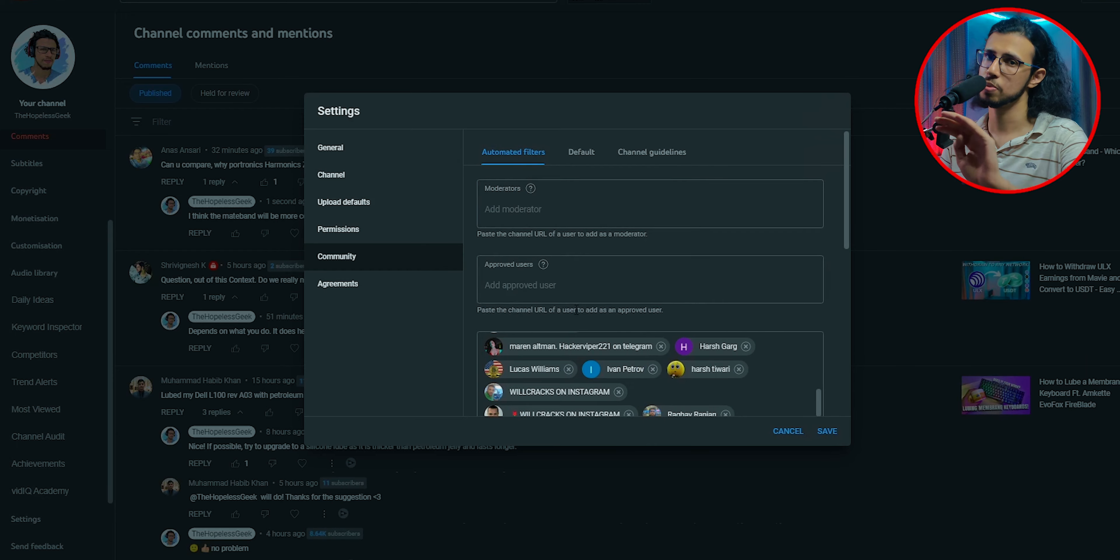
scroll(down, 3)
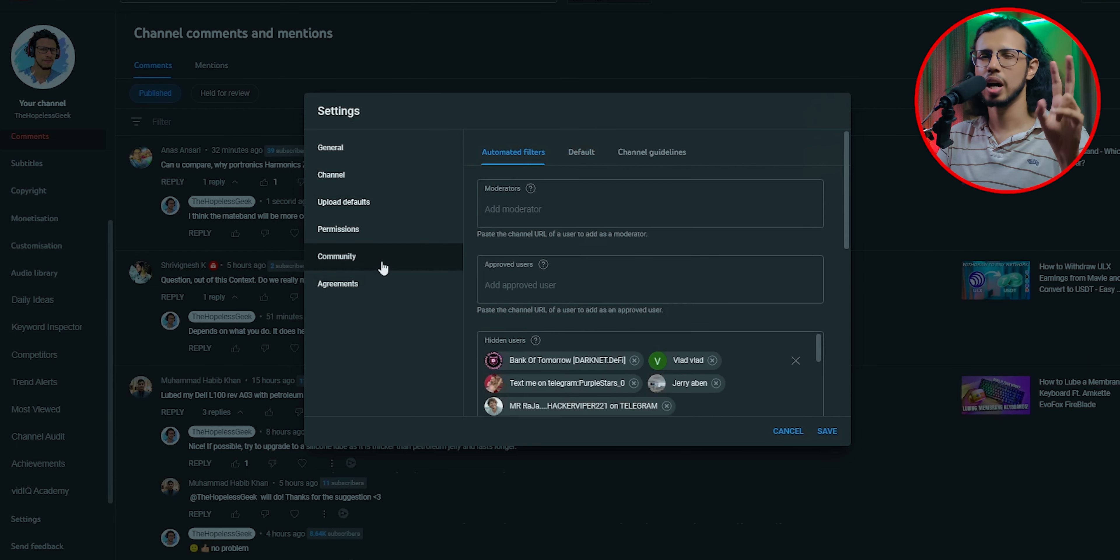
scroll(down, 3)
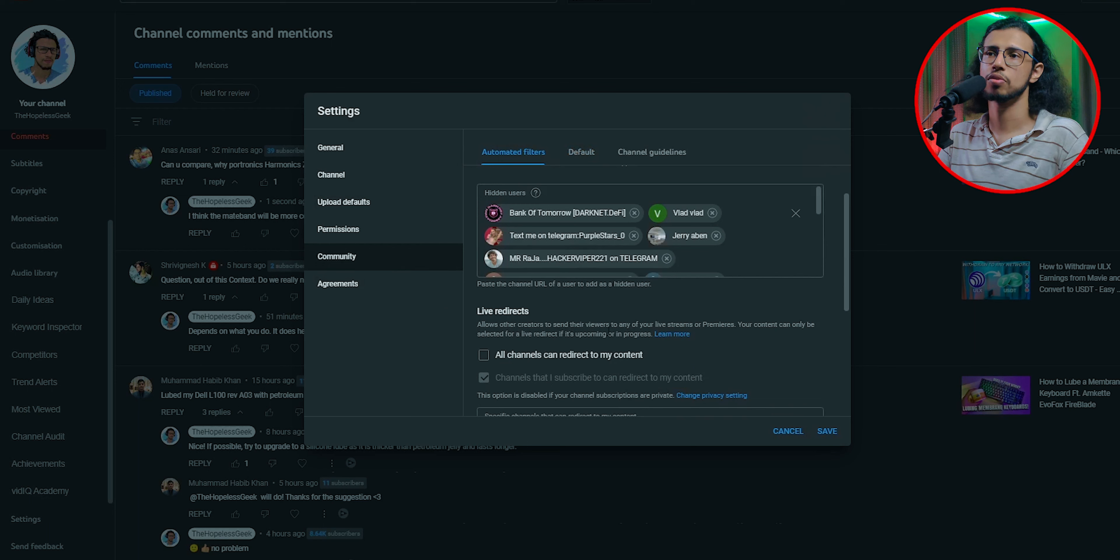
mouse_move(735, 383)
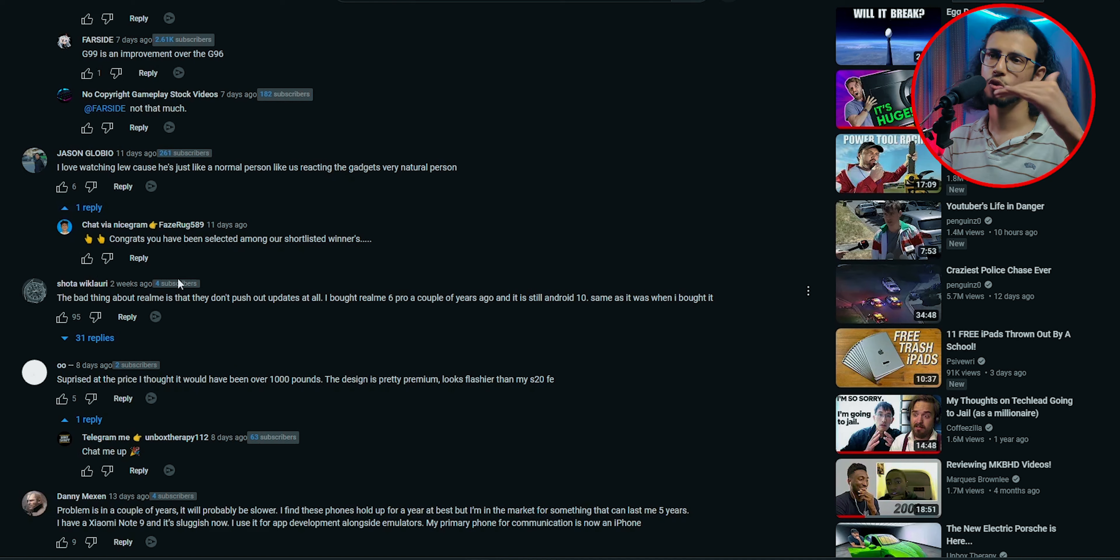
scroll(down, 3)
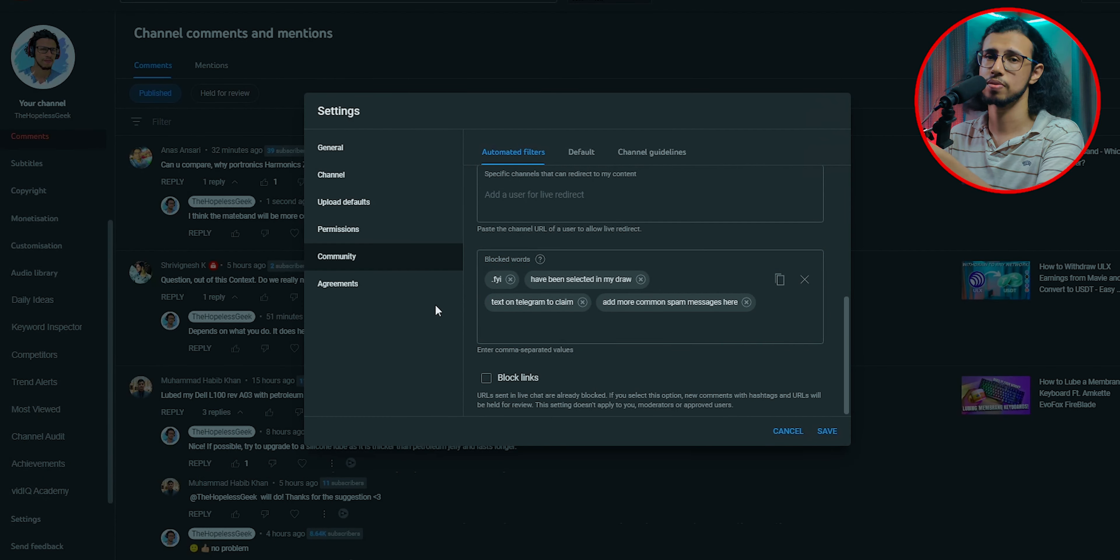
mouse_move(349, 305)
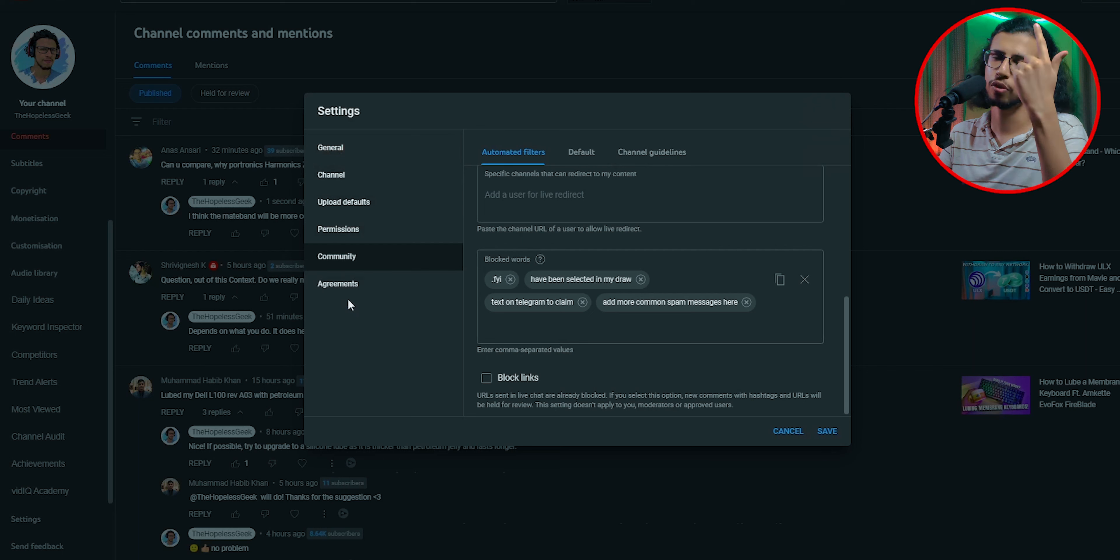
mouse_move(351, 312)
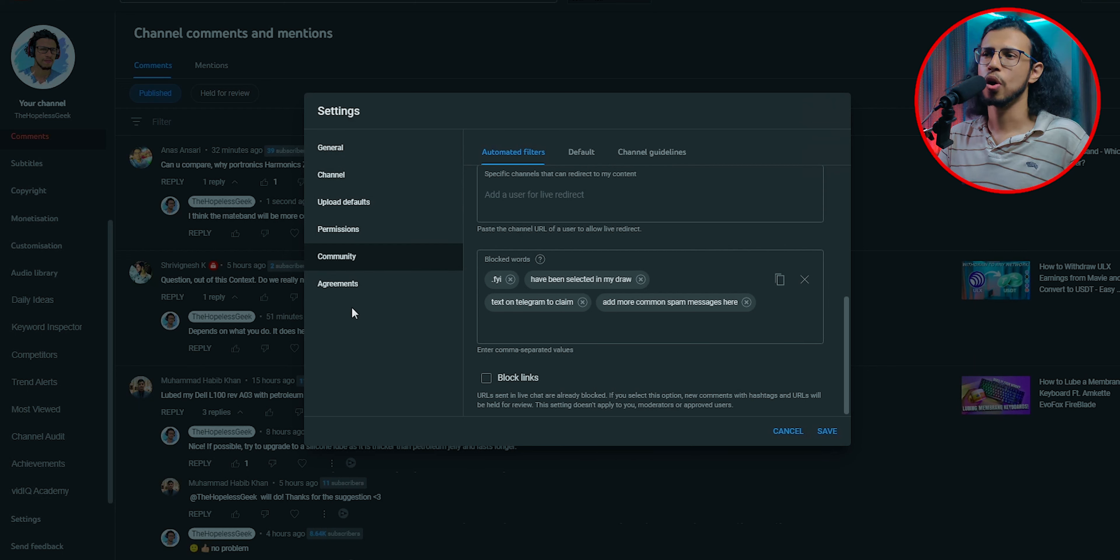
- Show the Channel section's settings, with the channel marked not made for kids
click(330, 174)
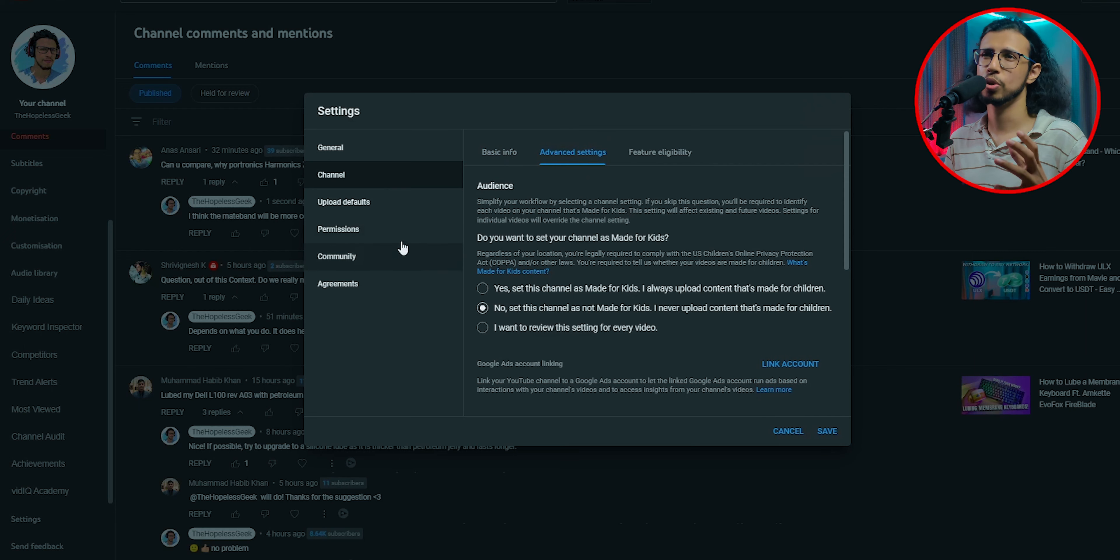
- Show Upload defaults' Advanced settings where potentially inappropriate comments are held for review
click(343, 201)
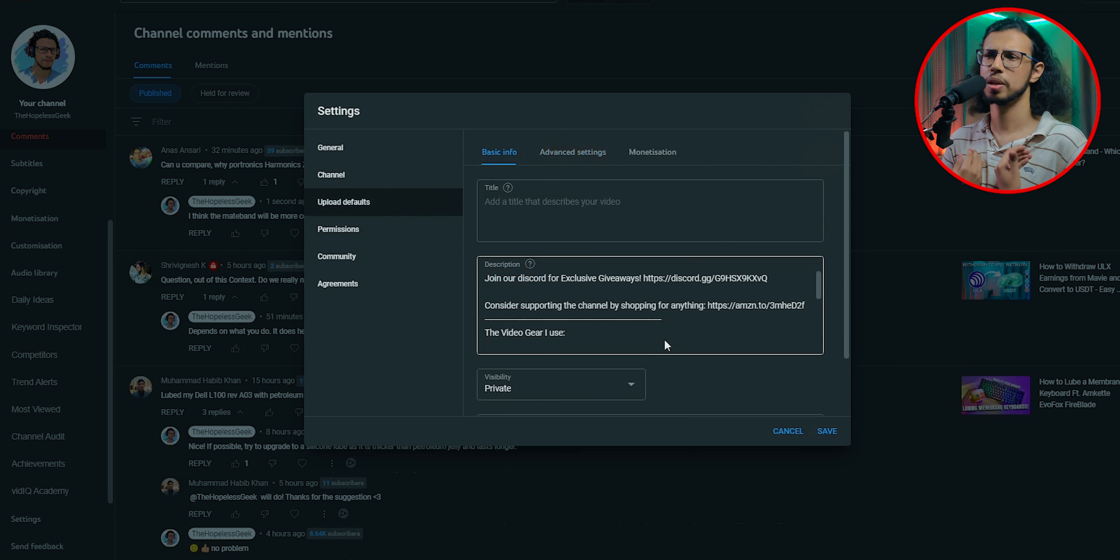
click(572, 152)
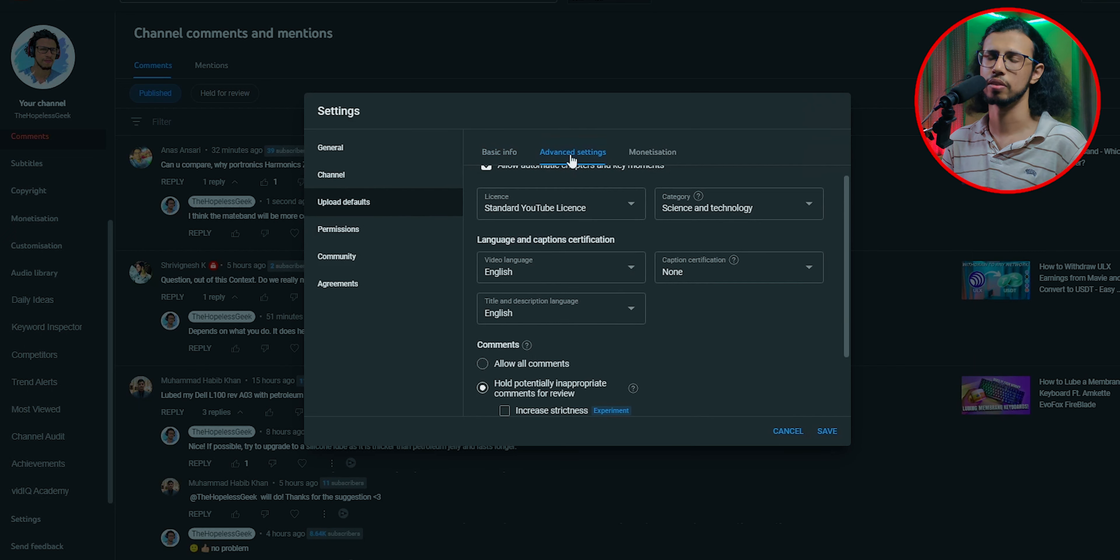
scroll(down, 3)
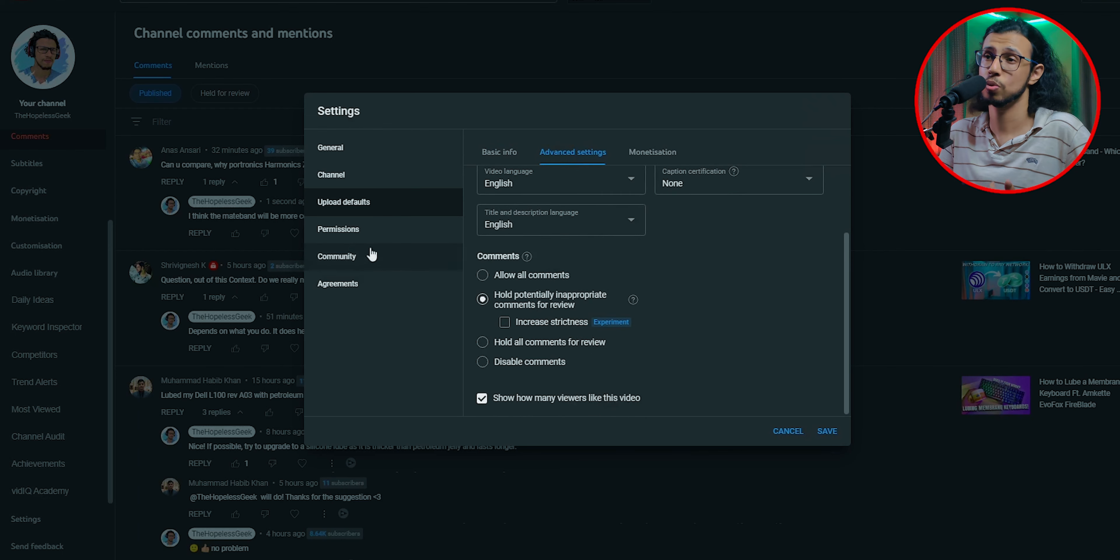
mouse_move(567, 306)
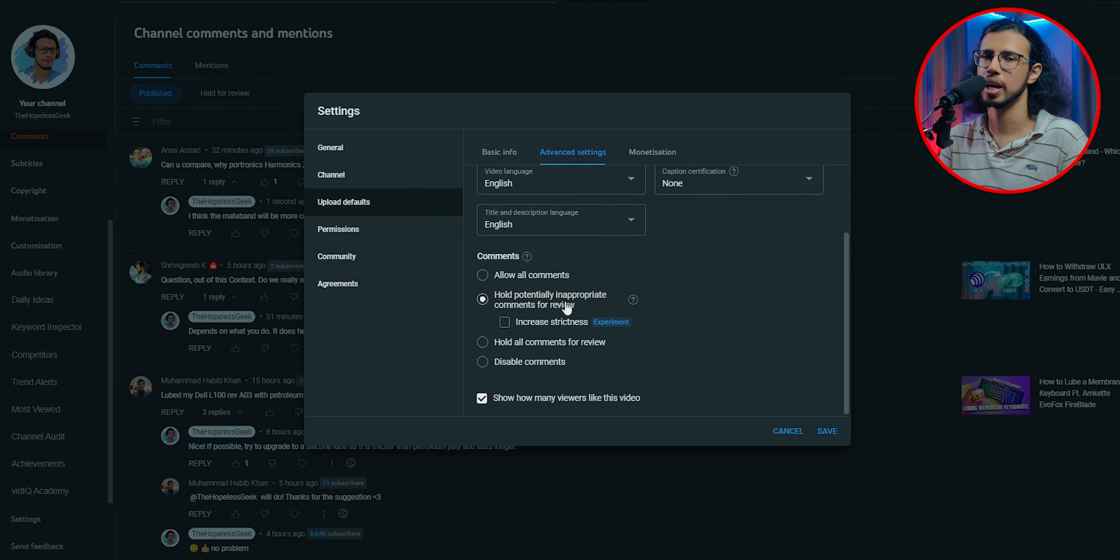
mouse_move(557, 307)
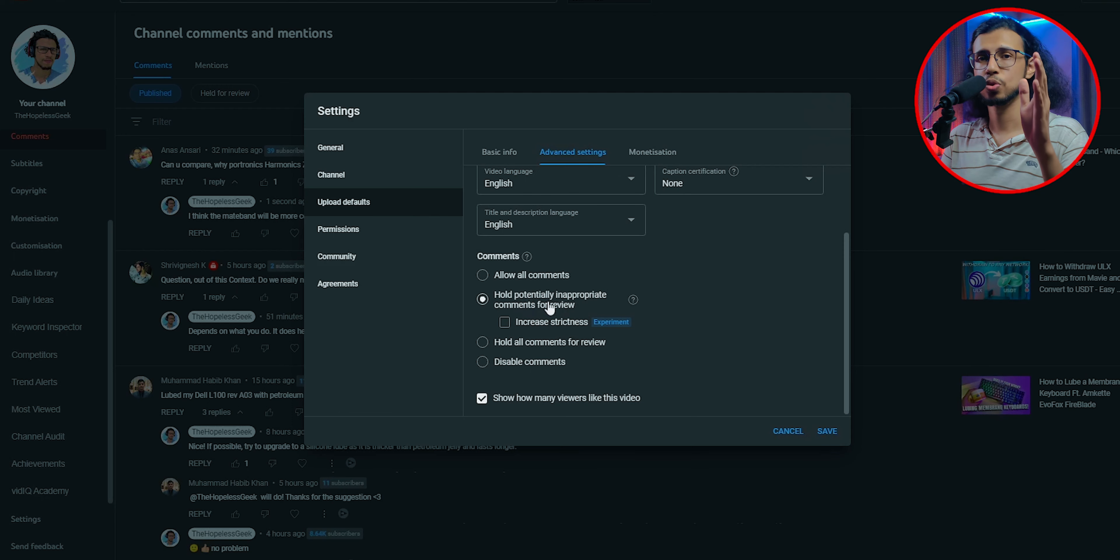
mouse_move(678, 363)
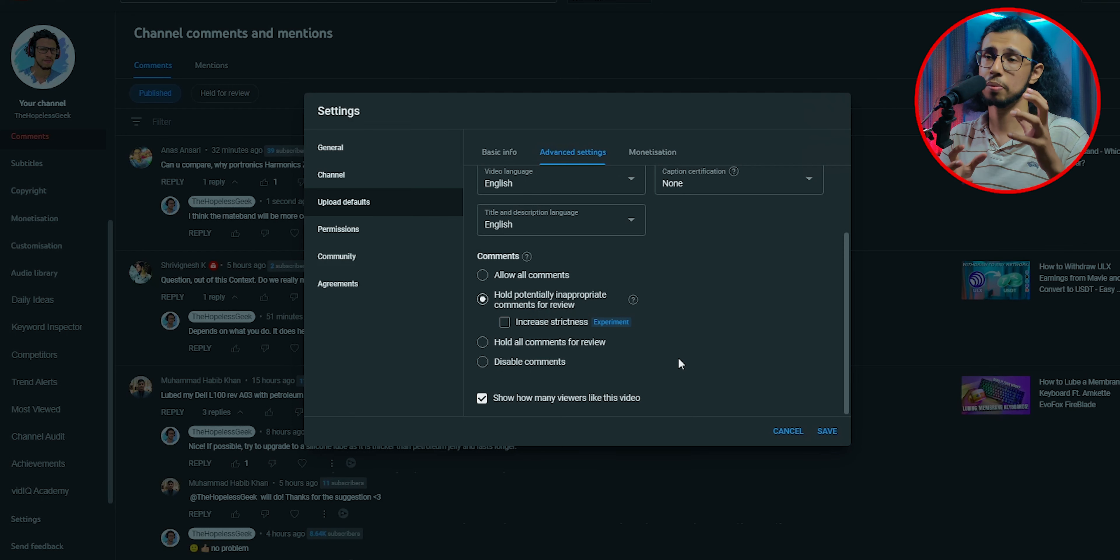
scroll(up, 3)
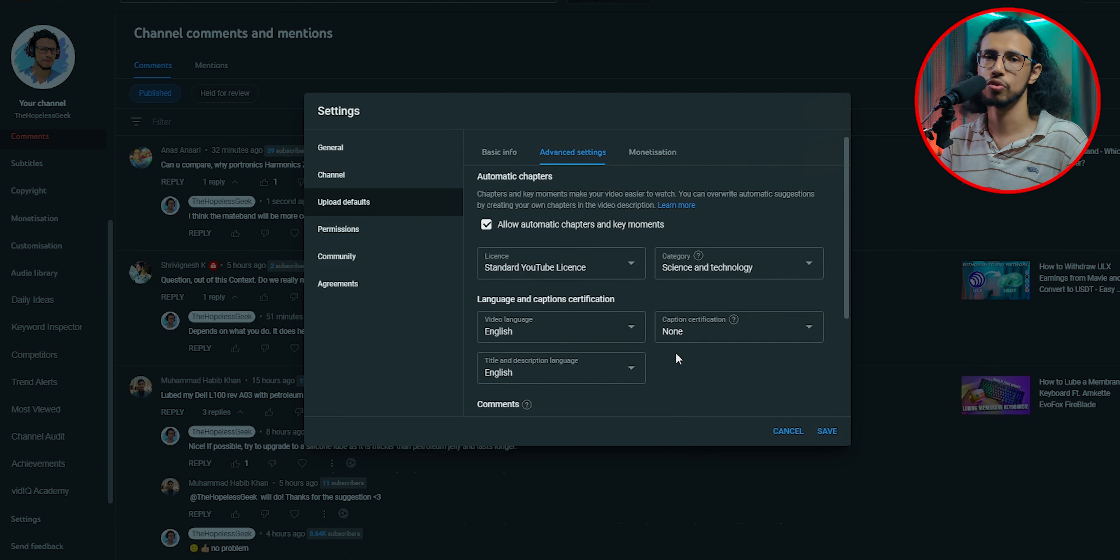